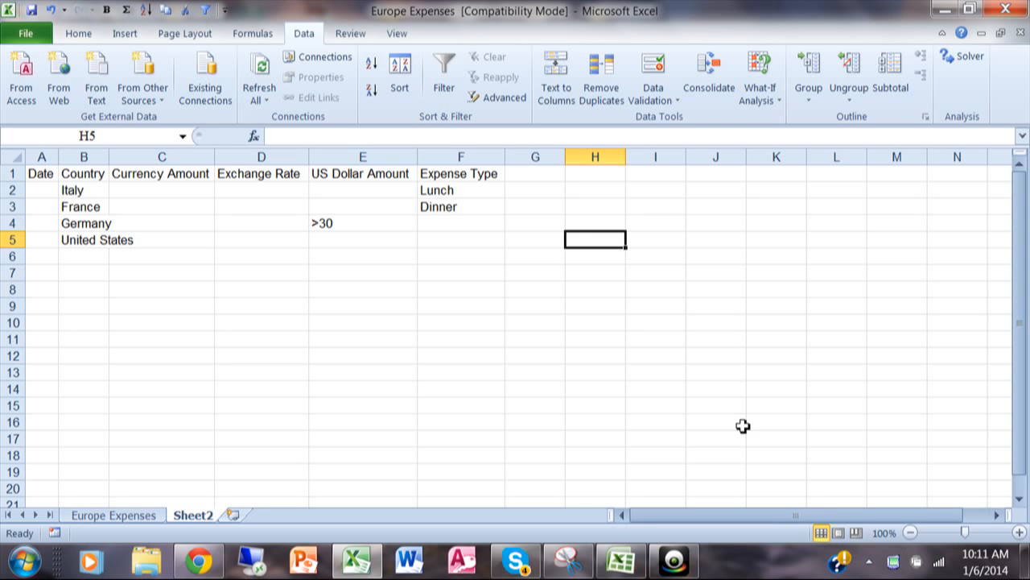
{"action": "mouse_move", "coordinate": [567, 355]}
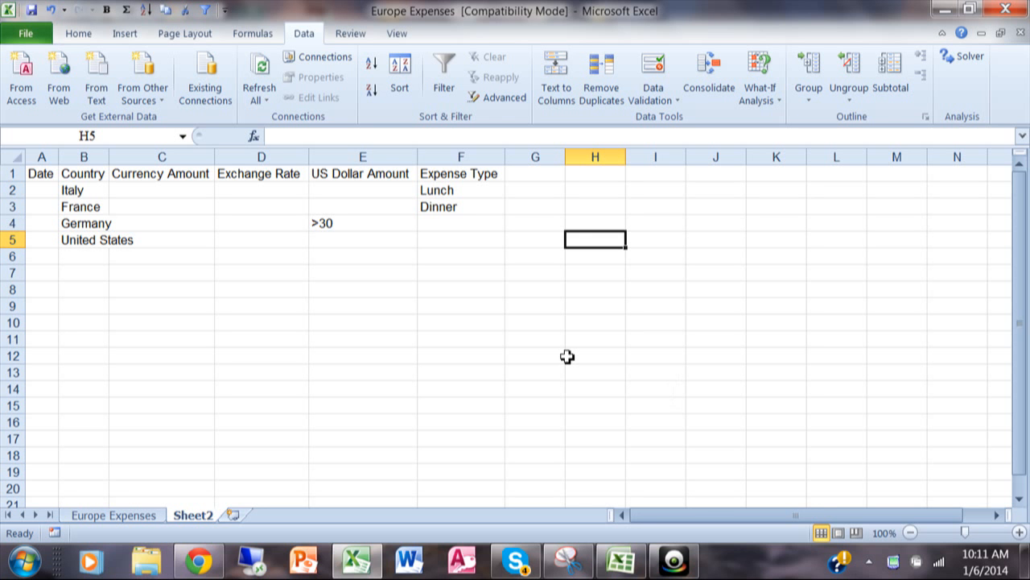
{"action": "mouse_move", "coordinate": [492, 274]}
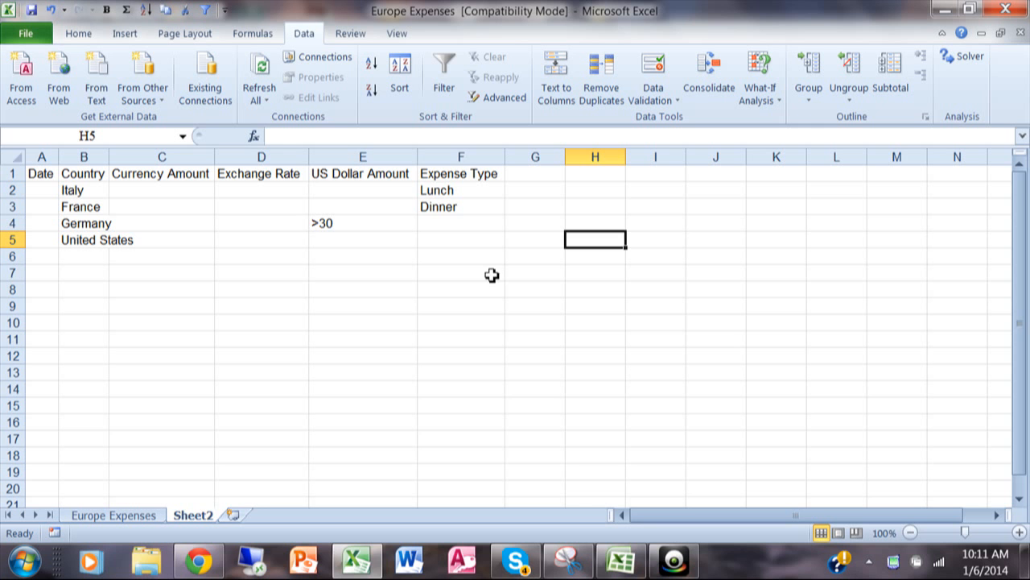
{"action": "mouse_move", "coordinate": [441, 31]}
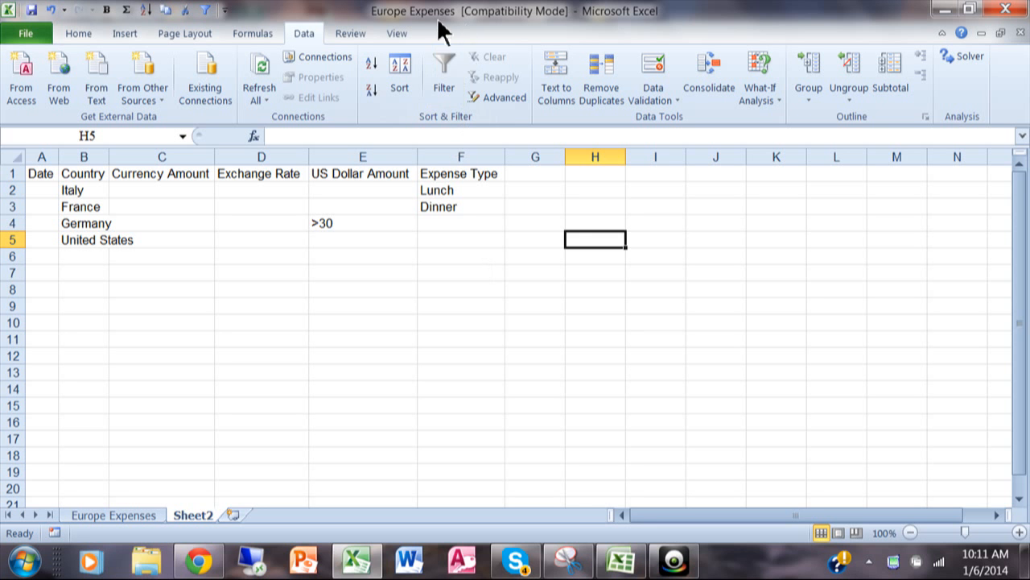
{"action": "mouse_move", "coordinate": [416, 267]}
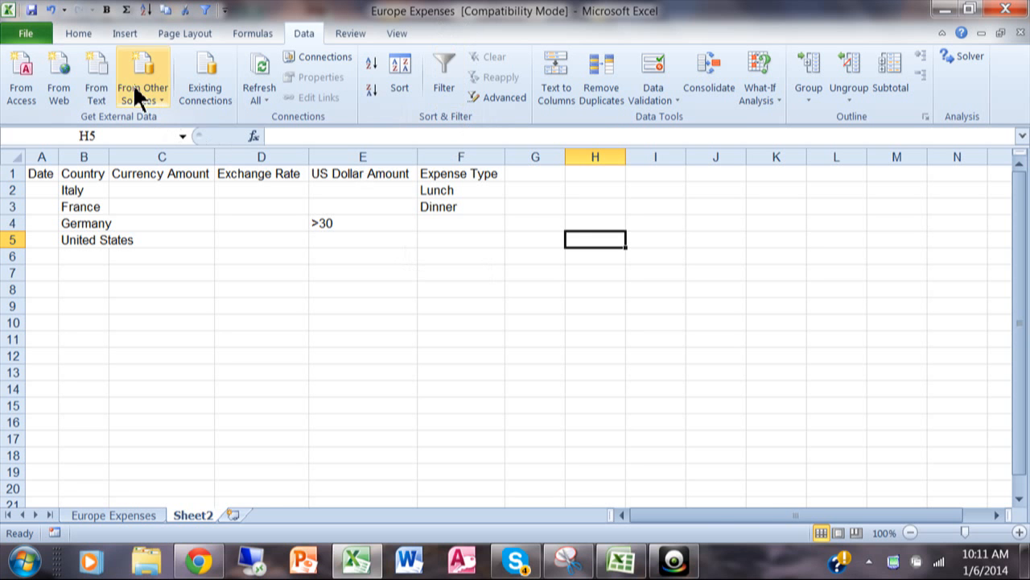
{"action": "mouse_move", "coordinate": [16, 35]}
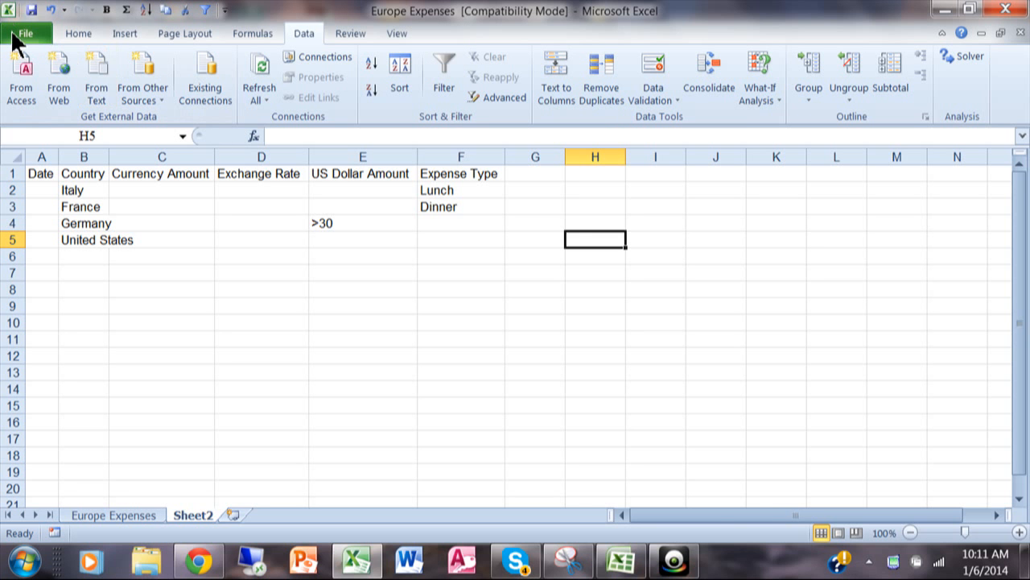
Enable the Developer tab through Excel Options' ribbon customization for the Europe Expenses workbook.
{"action": "left_click", "coordinate": [26, 33]}
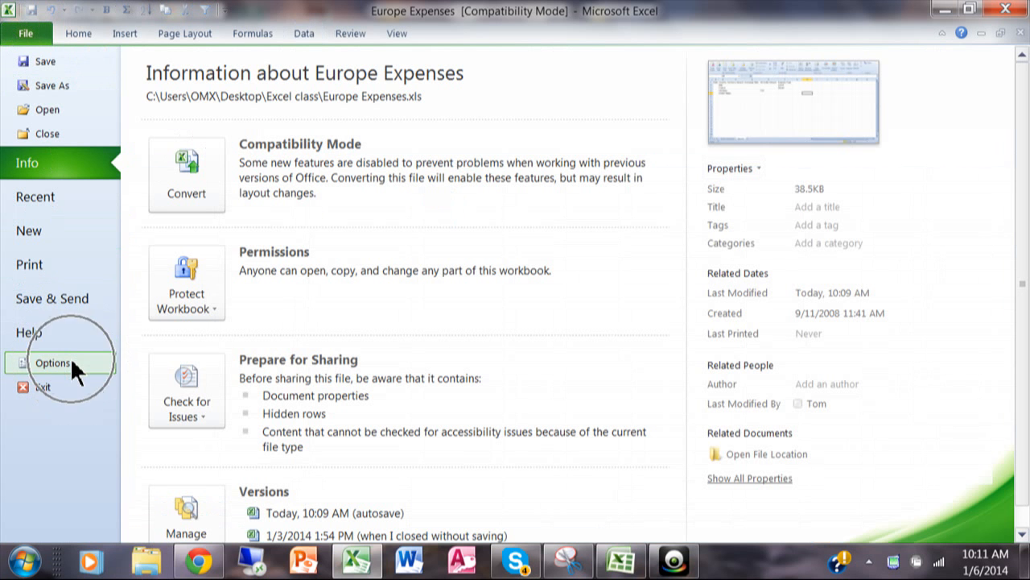
{"action": "left_click", "coordinate": [51, 362]}
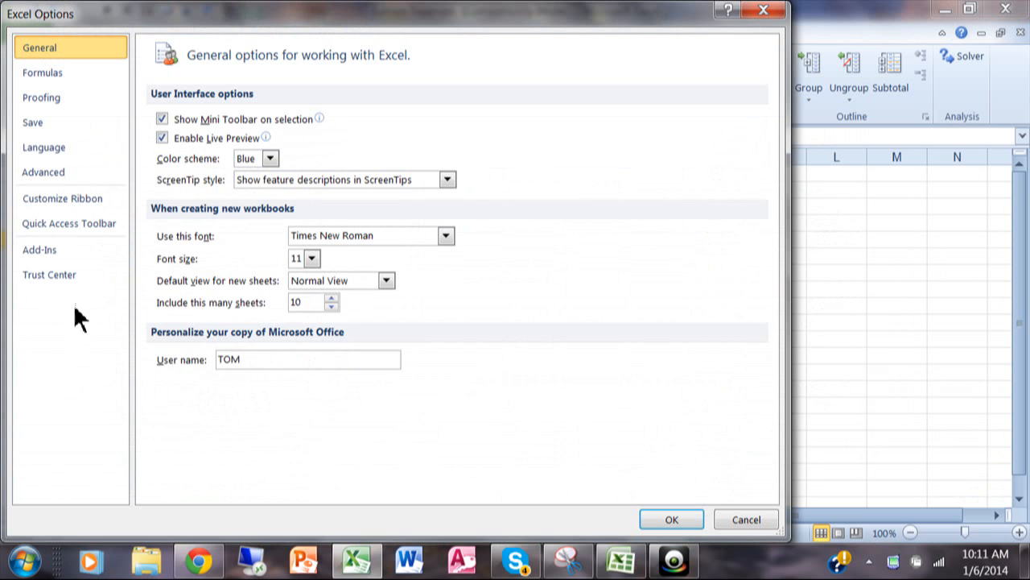
{"action": "mouse_move", "coordinate": [62, 198]}
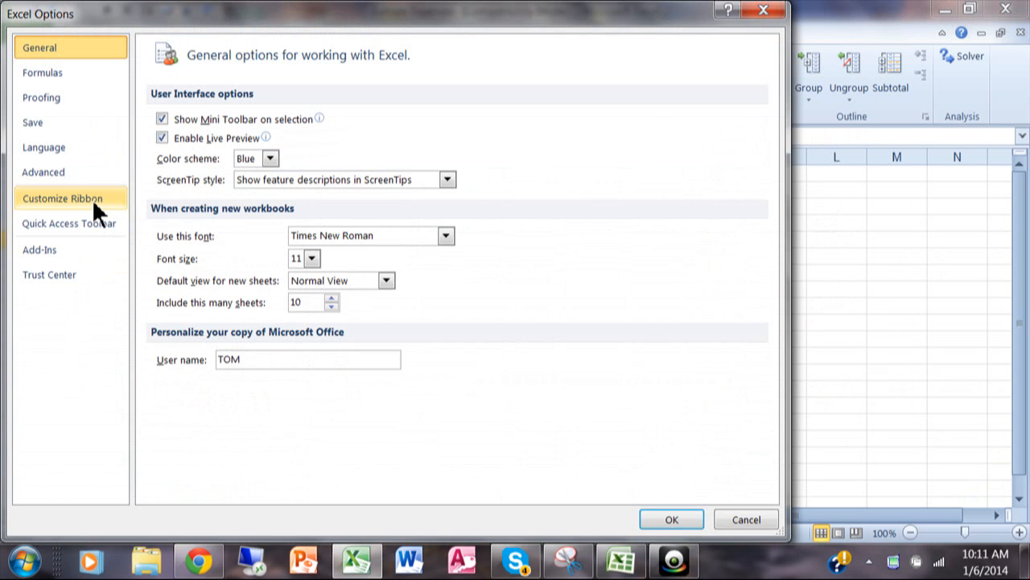
{"action": "left_click", "coordinate": [63, 198]}
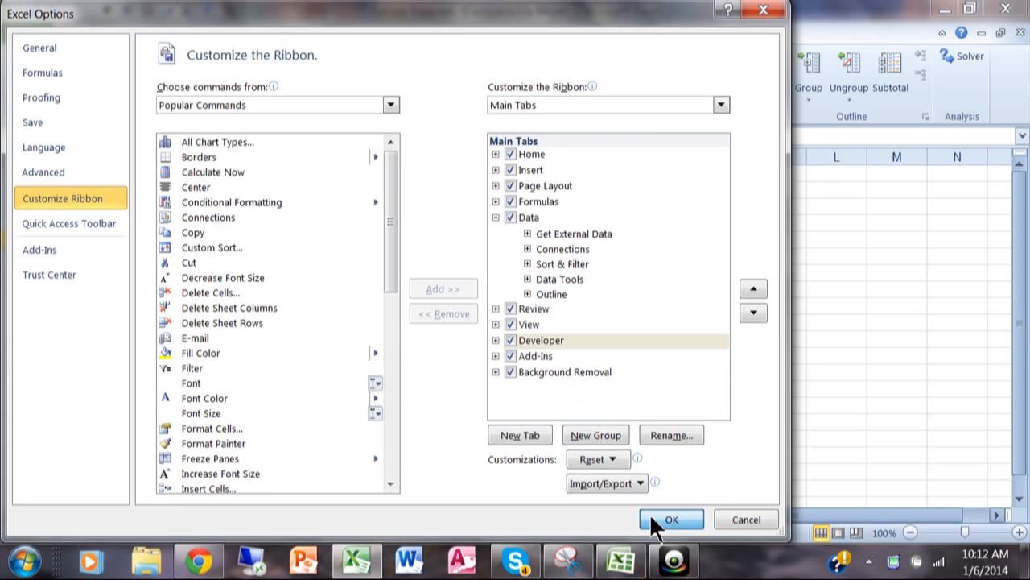
{"action": "left_click", "coordinate": [669, 519]}
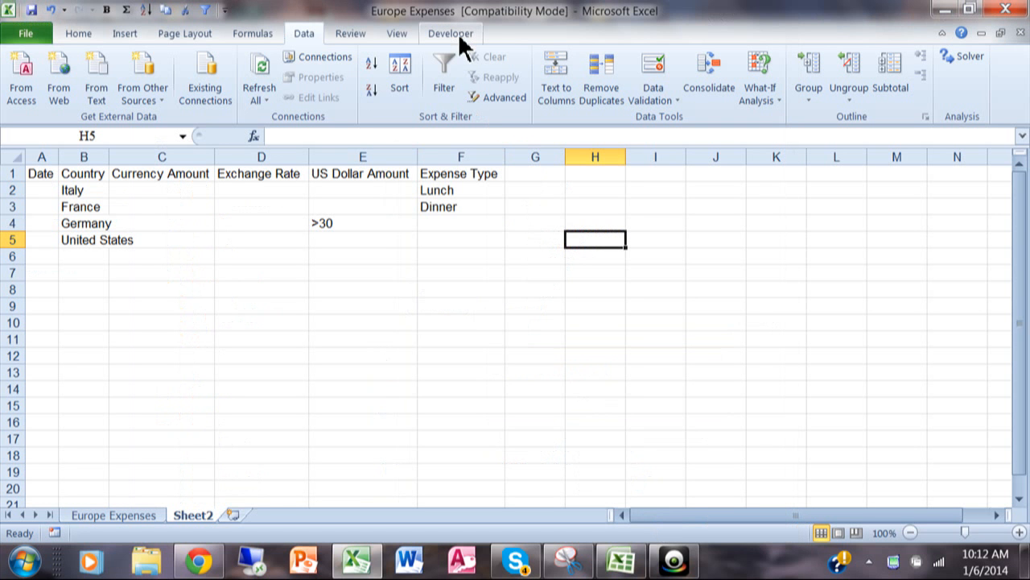
{"action": "mouse_move", "coordinate": [538, 454]}
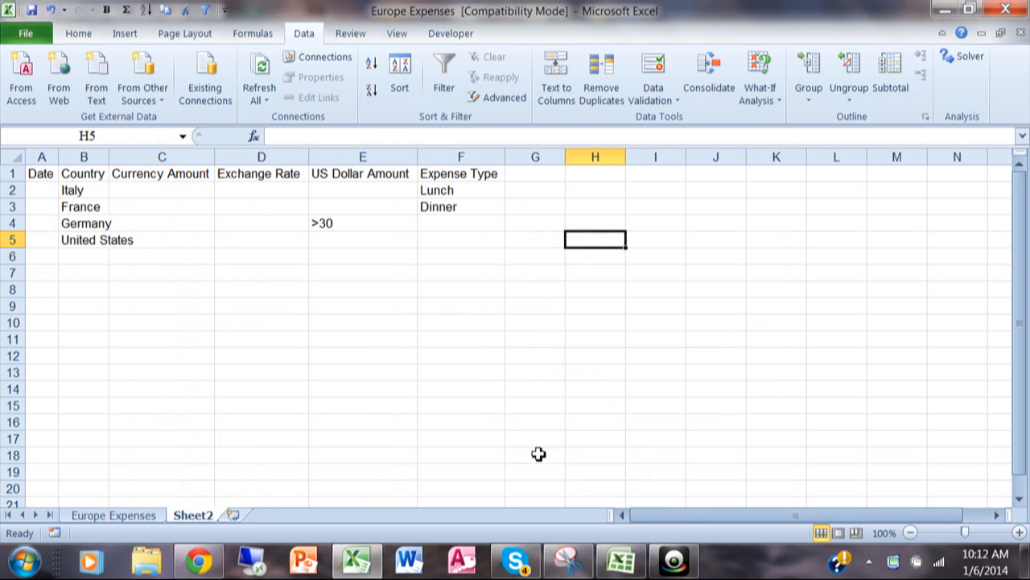
{"action": "mouse_move", "coordinate": [570, 521]}
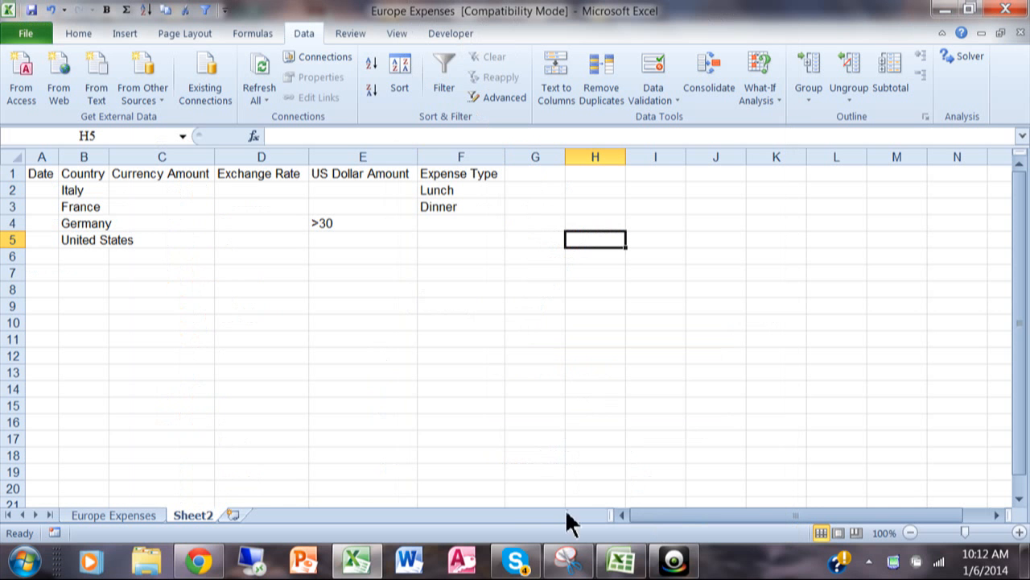
{"action": "mouse_move", "coordinate": [621, 558]}
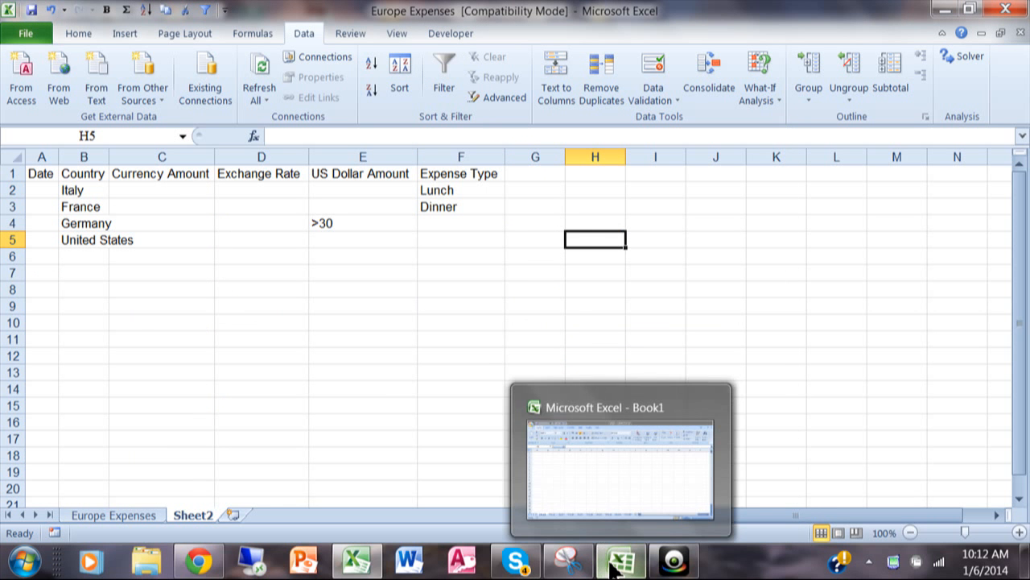
In blank Book1, enable Show Developer tab in the Ribbon and display its macro and control tools.
{"action": "left_click", "coordinate": [621, 459]}
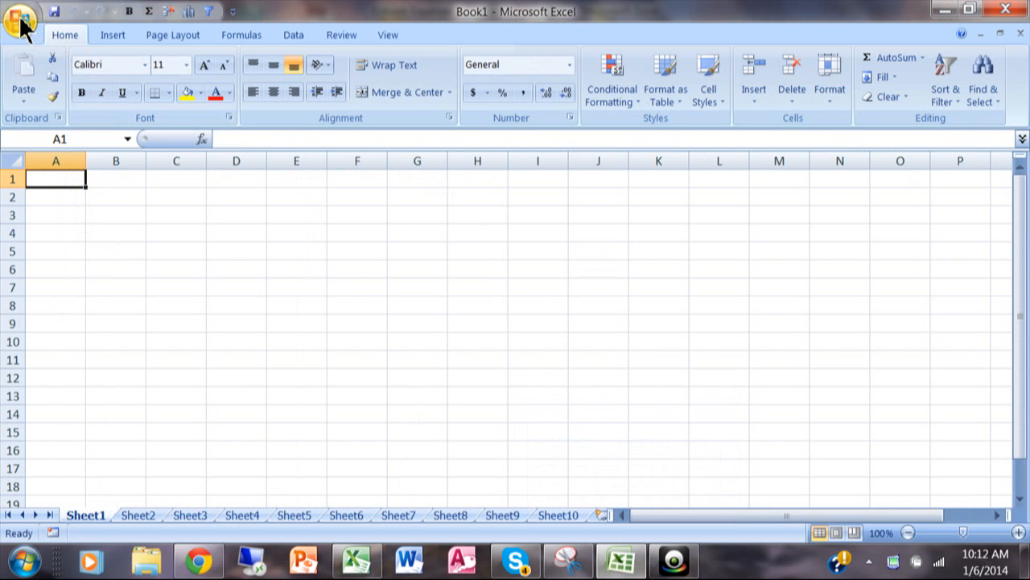
{"action": "left_click", "coordinate": [19, 19]}
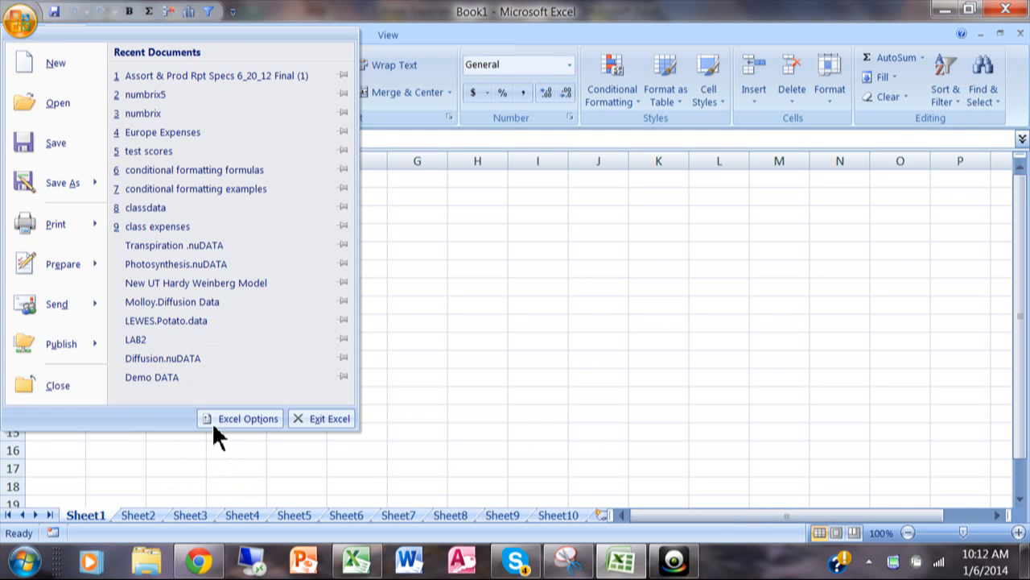
{"action": "left_click", "coordinate": [247, 419]}
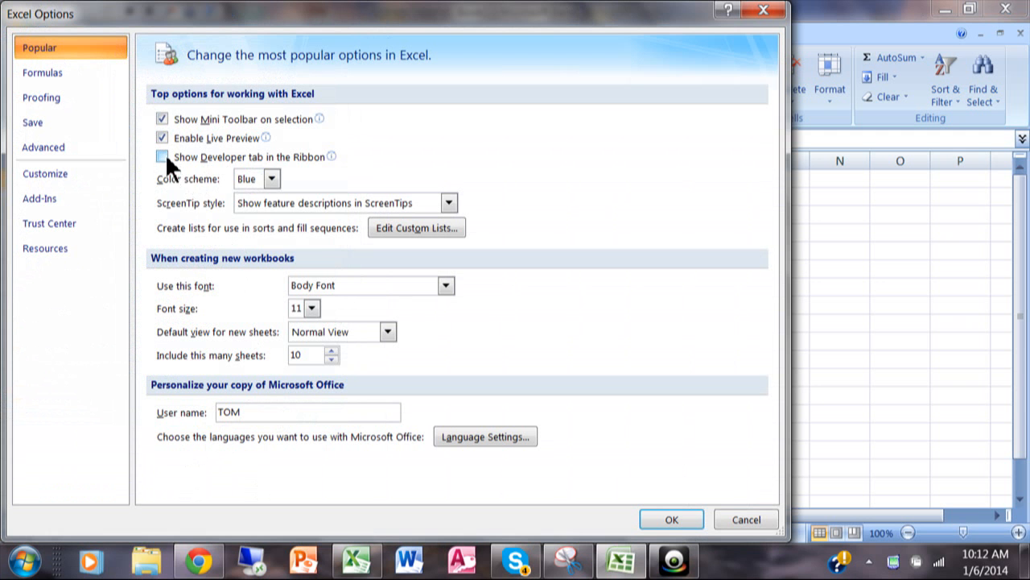
{"action": "mouse_move", "coordinate": [161, 156]}
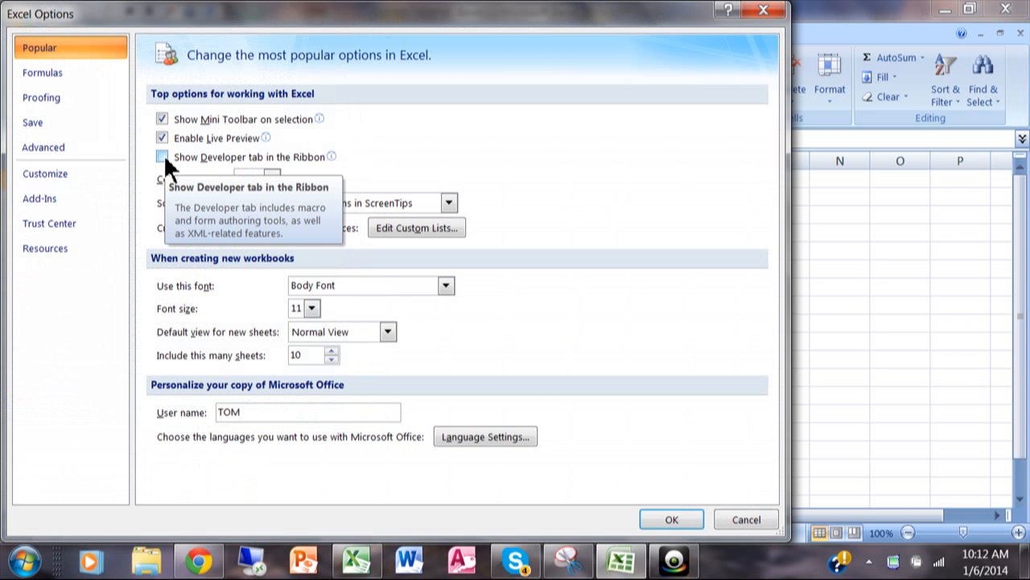
{"action": "left_click", "coordinate": [161, 156]}
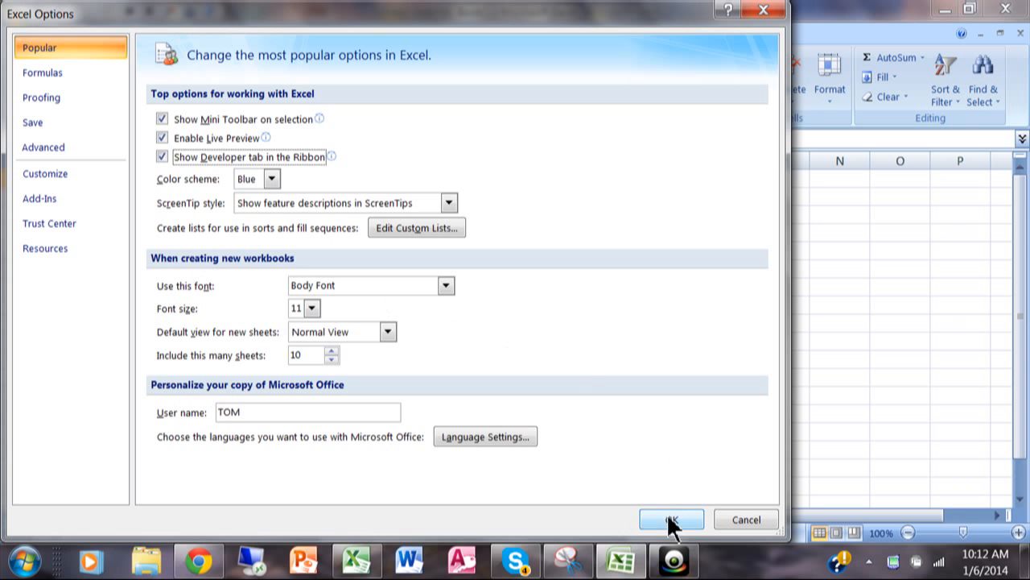
{"action": "left_click", "coordinate": [670, 519]}
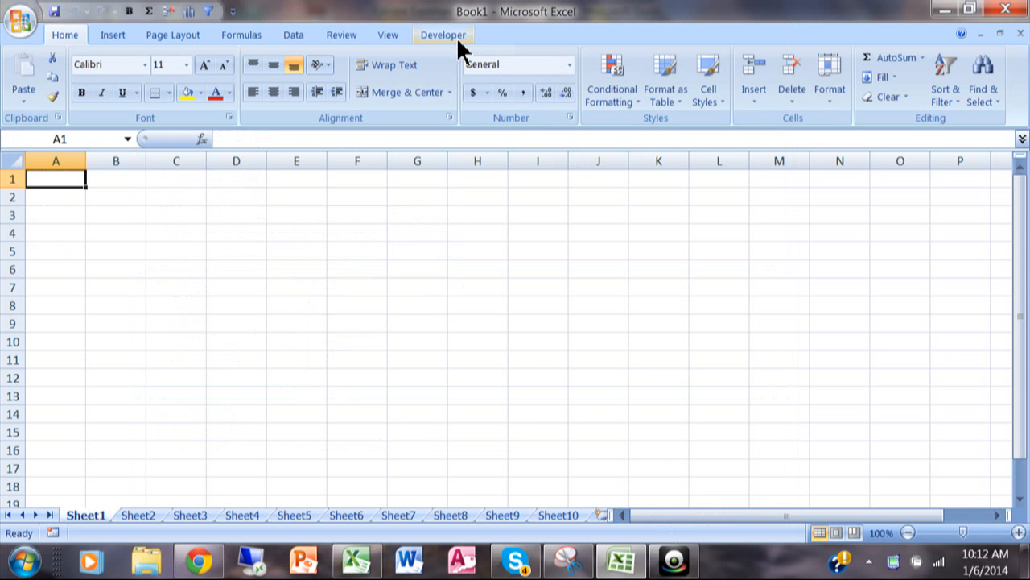
{"action": "mouse_move", "coordinate": [549, 269]}
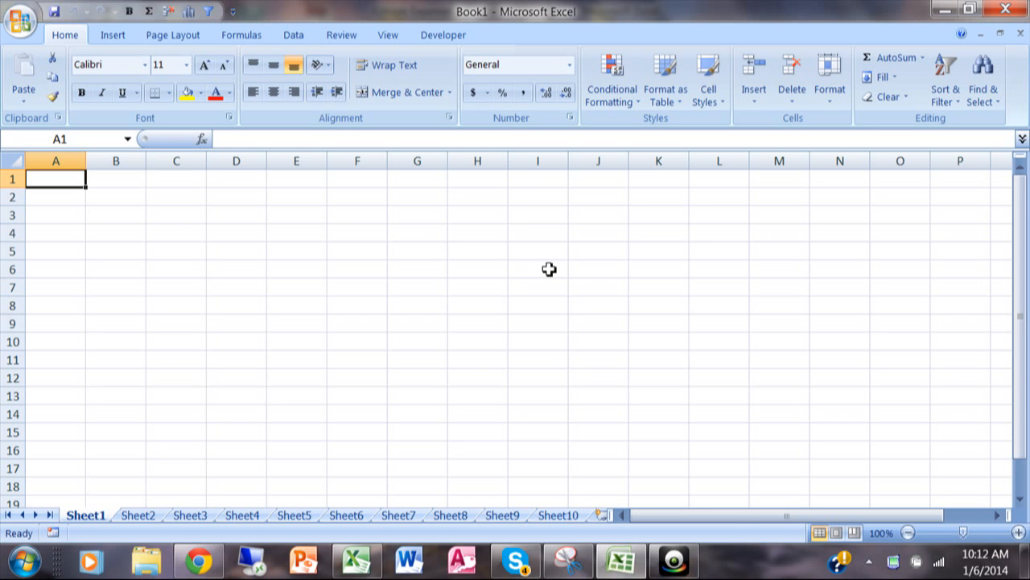
{"action": "mouse_move", "coordinate": [492, 354]}
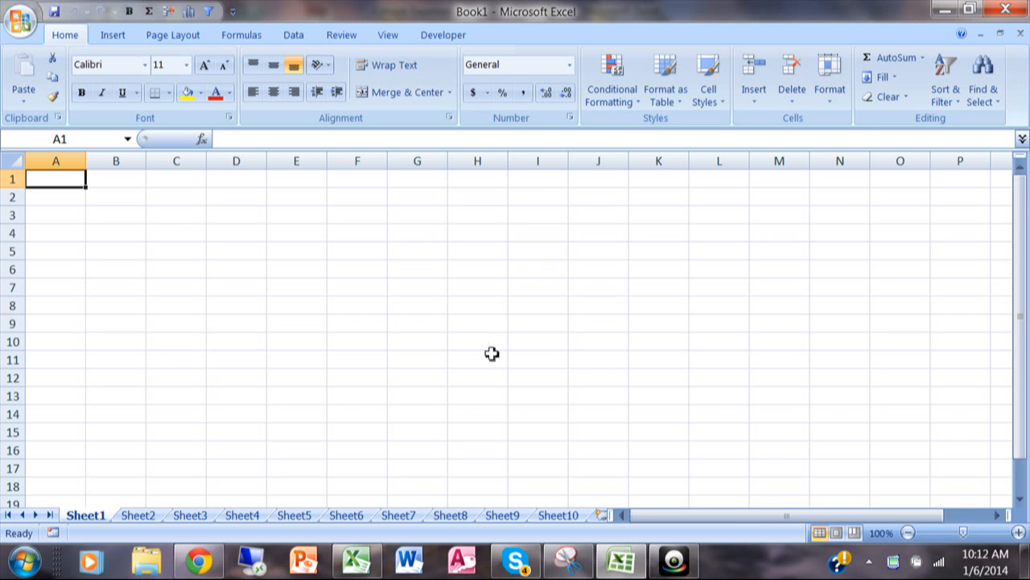
{"action": "mouse_move", "coordinate": [454, 63]}
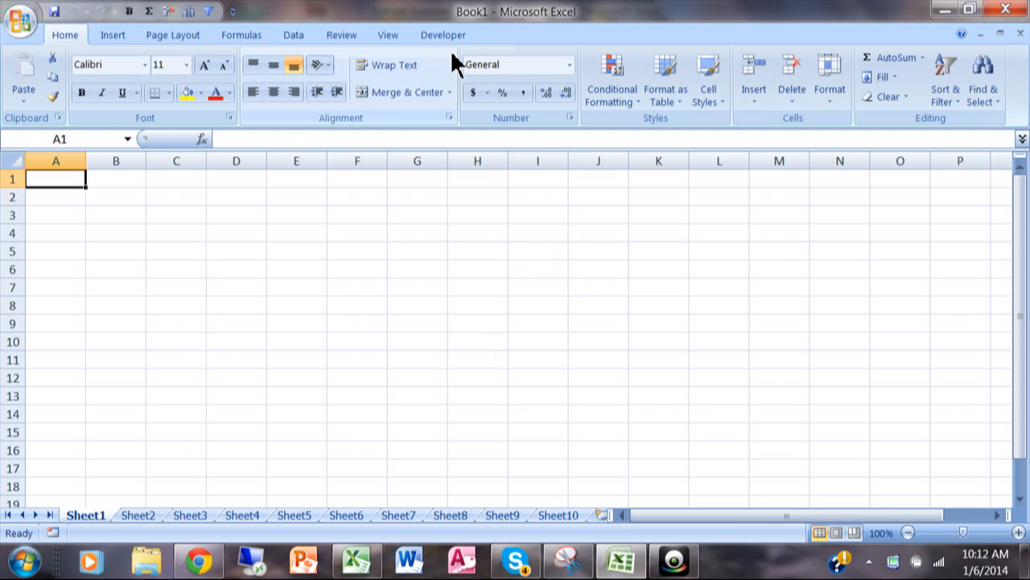
{"action": "left_click", "coordinate": [443, 36]}
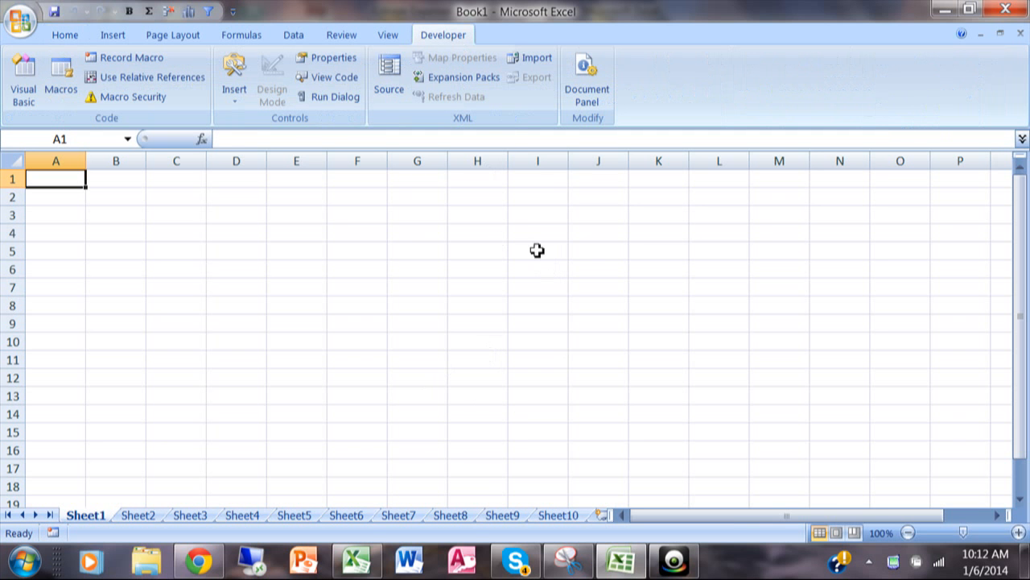
{"action": "mouse_move", "coordinate": [357, 559]}
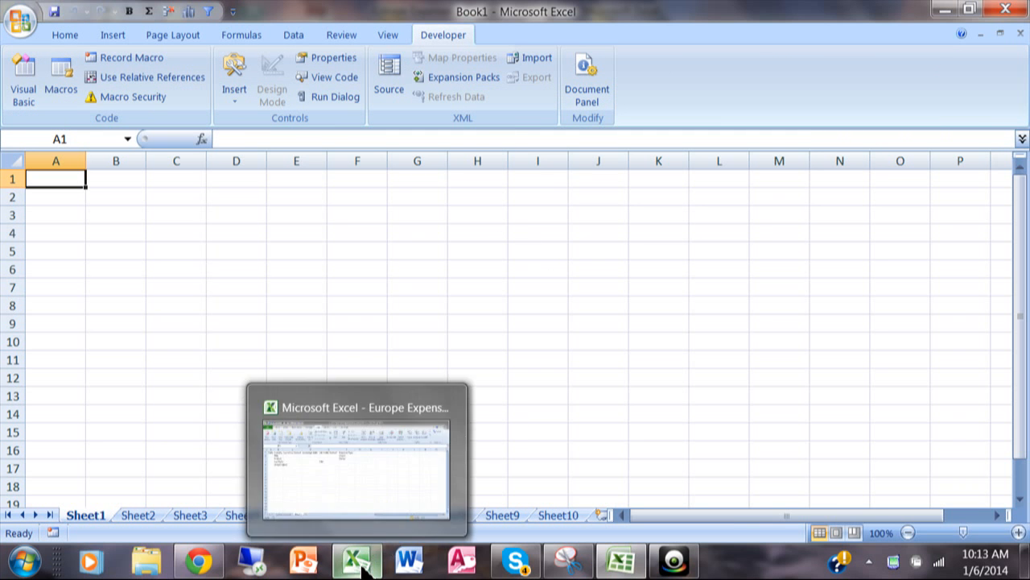
{"action": "mouse_move", "coordinate": [357, 459]}
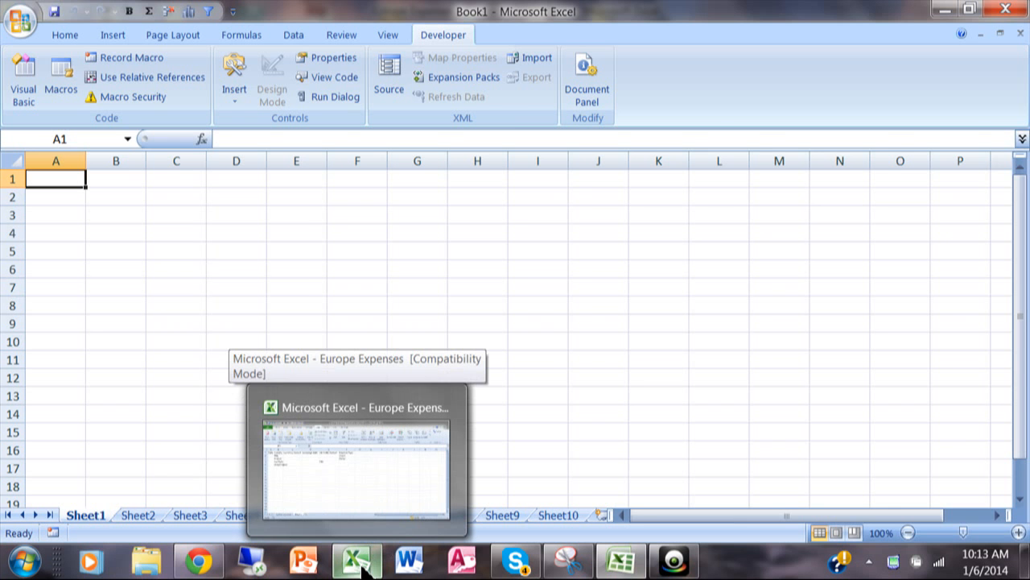
{"action": "left_click", "coordinate": [357, 454]}
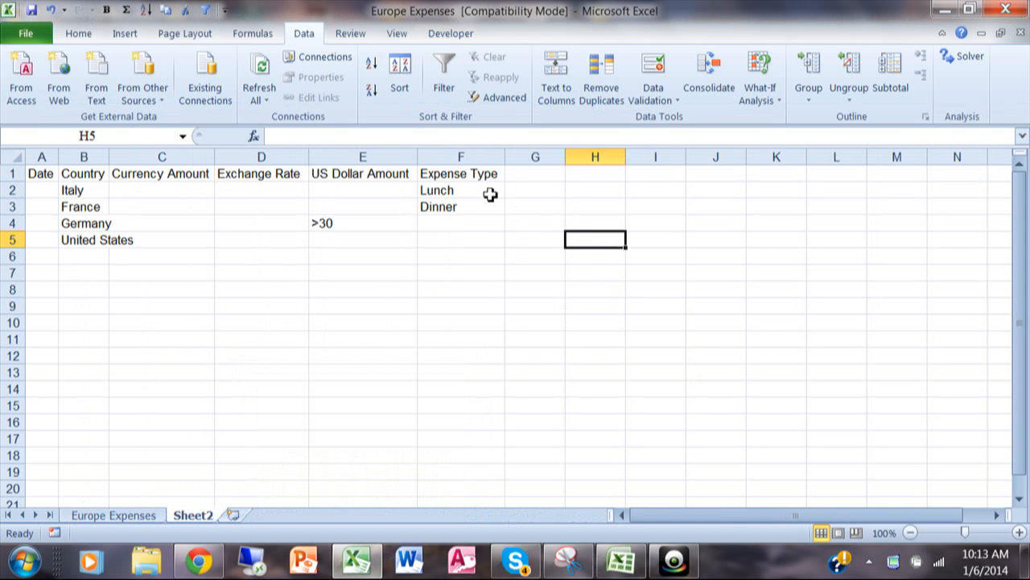
{"action": "mouse_move", "coordinate": [556, 219]}
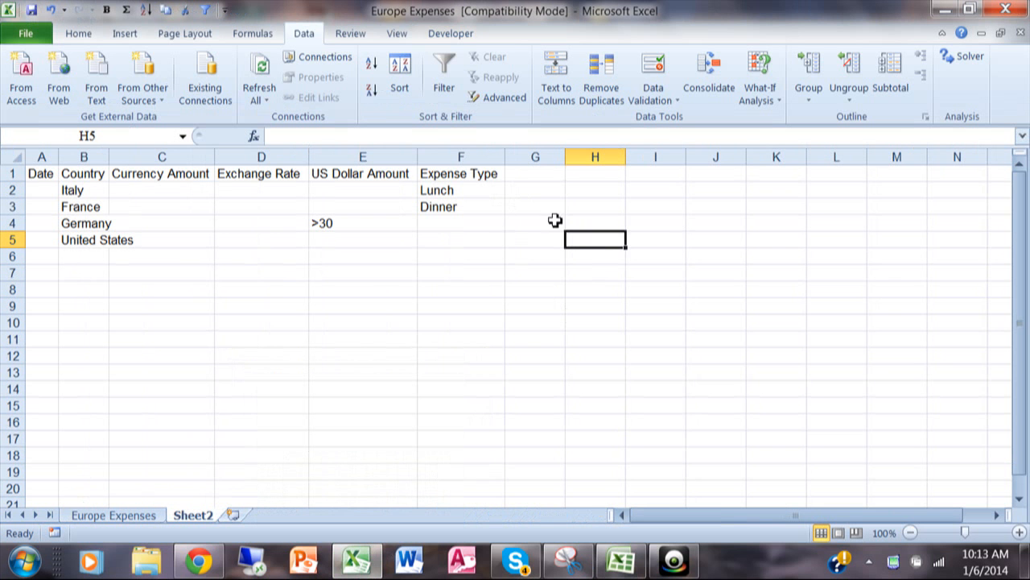
{"action": "left_click", "coordinate": [396, 33]}
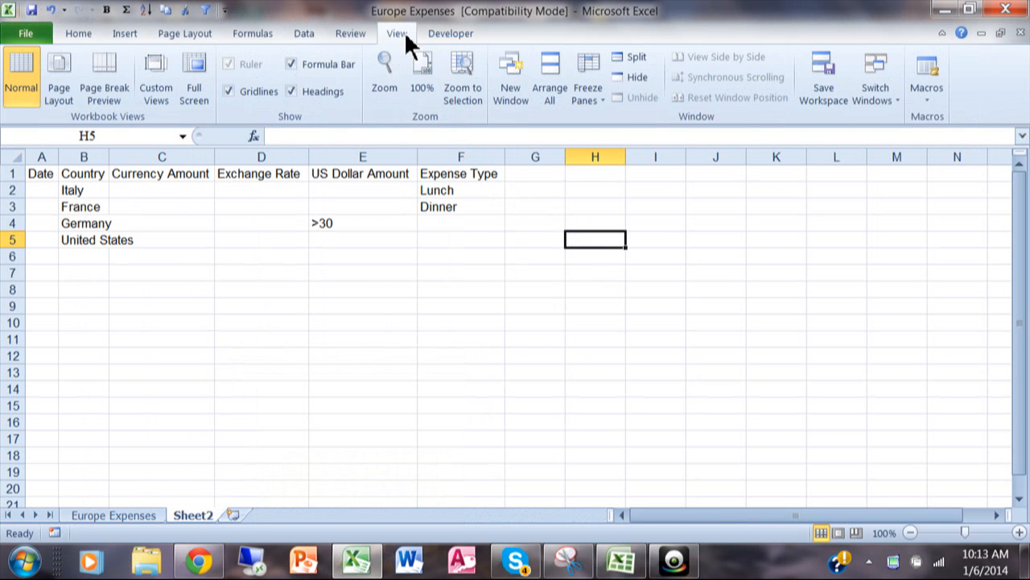
{"action": "left_click", "coordinate": [928, 81]}
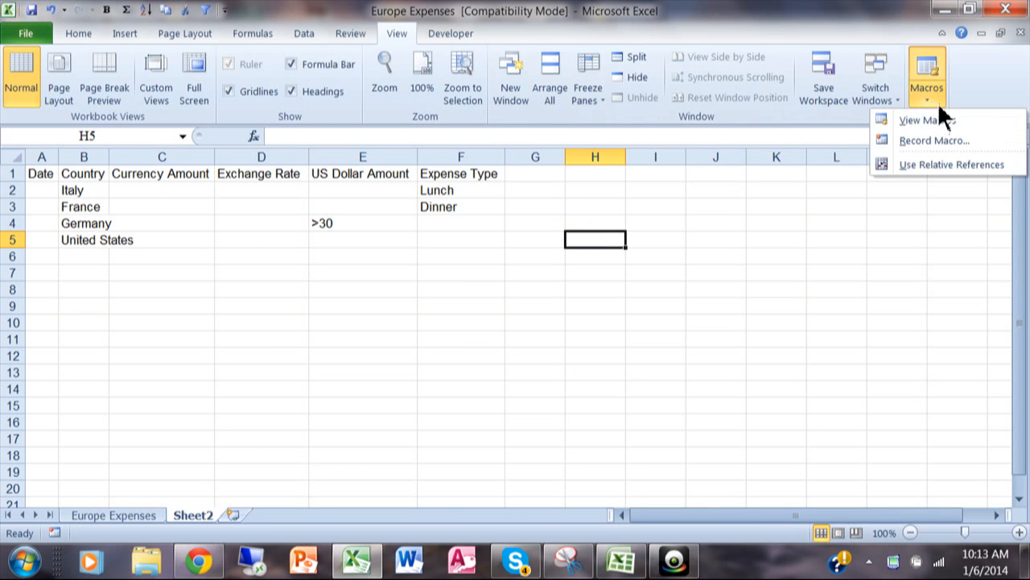
{"action": "left_click", "coordinate": [919, 119]}
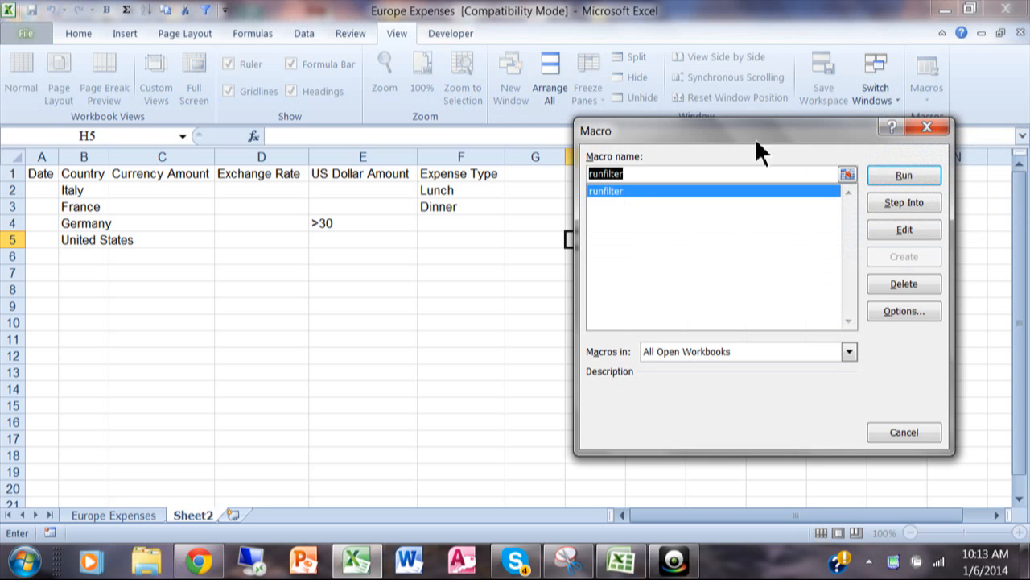
{"action": "mouse_move", "coordinate": [846, 181]}
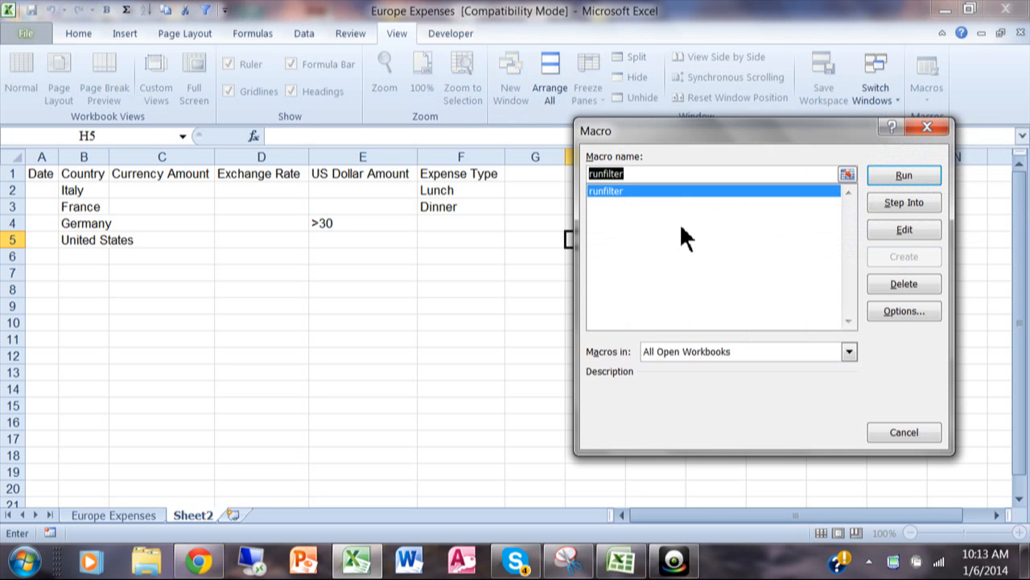
{"action": "mouse_move", "coordinate": [692, 241]}
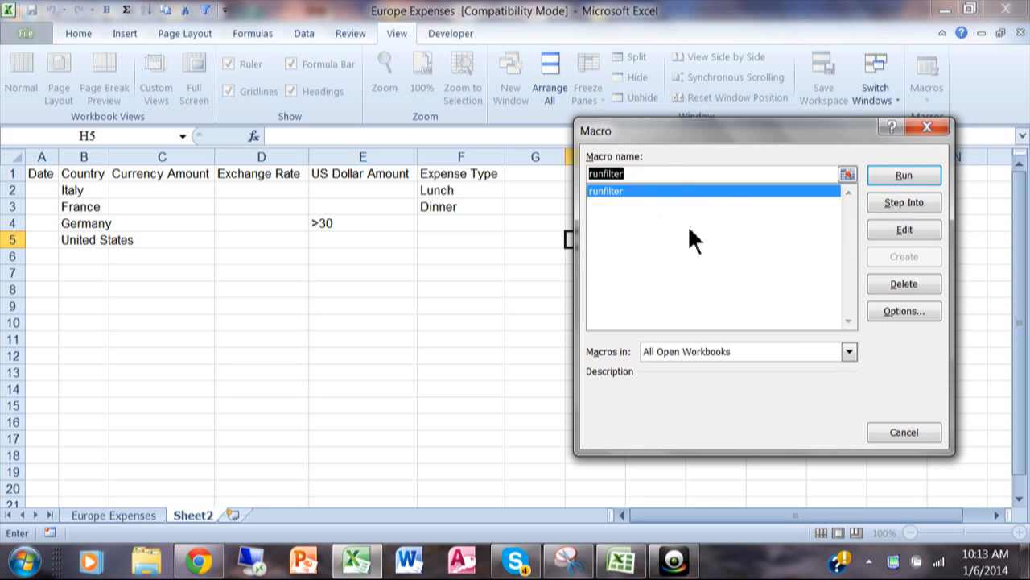
{"action": "mouse_move", "coordinate": [904, 431]}
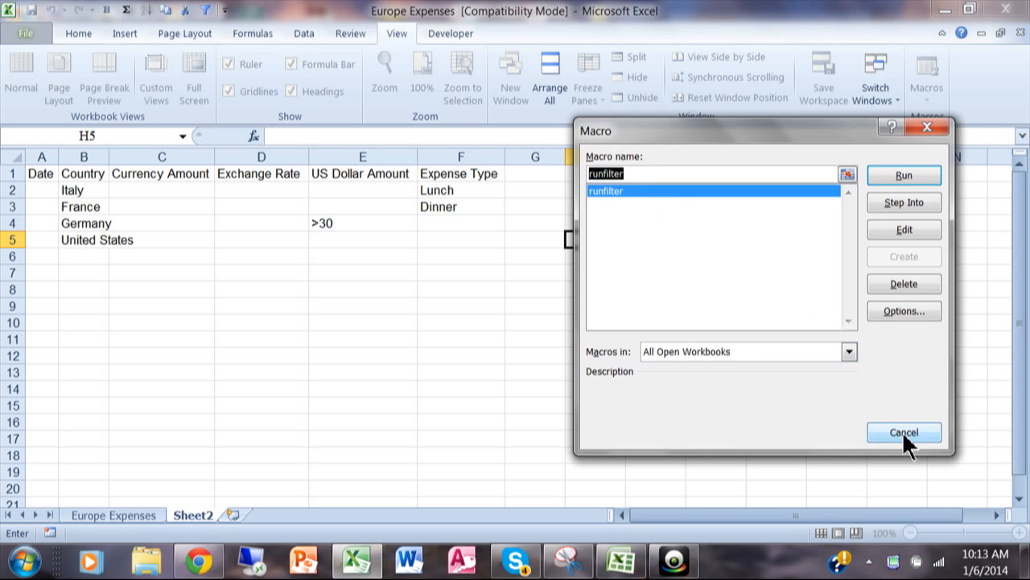
{"action": "left_click", "coordinate": [904, 432]}
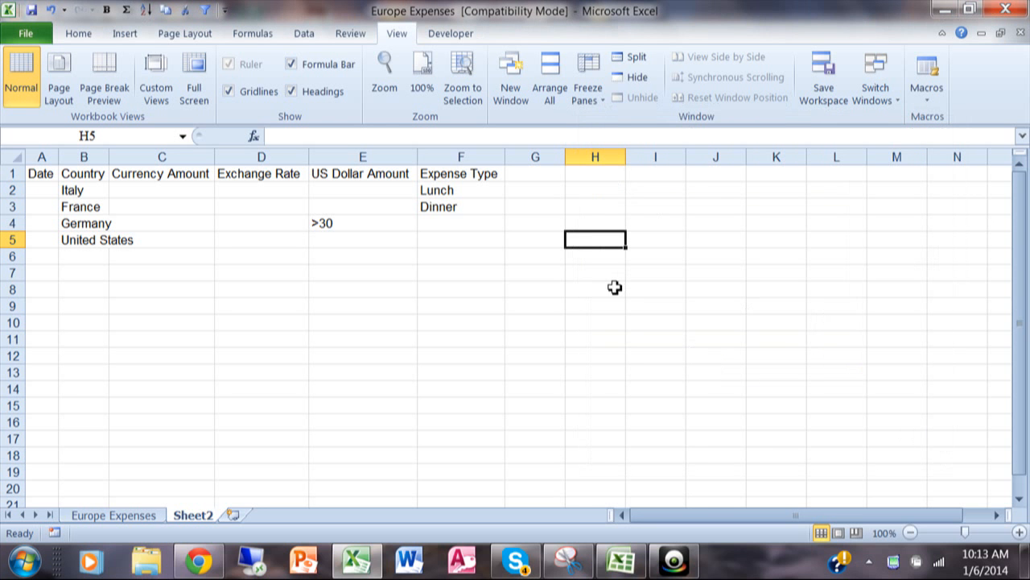
{"action": "mouse_move", "coordinate": [664, 232]}
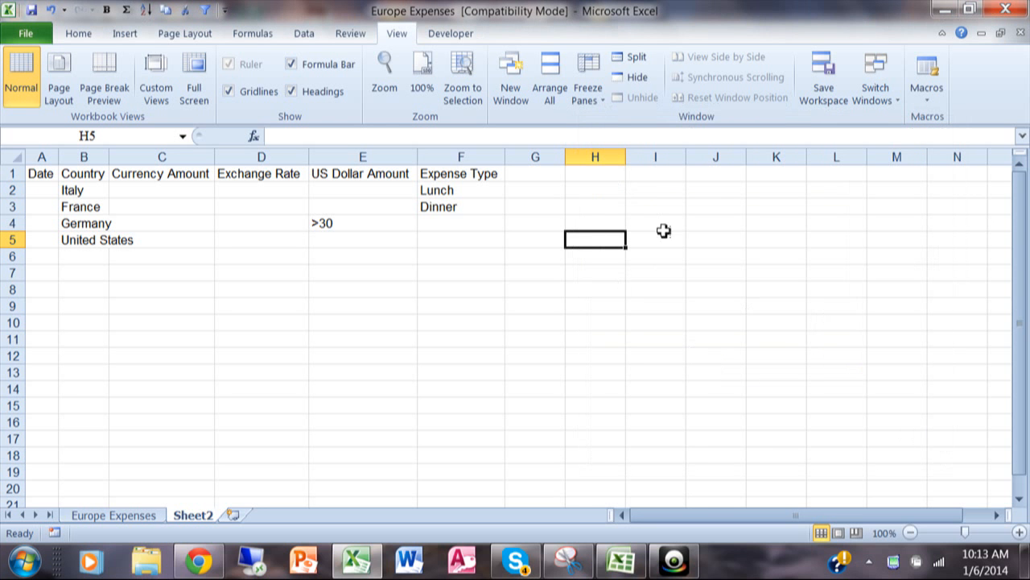
{"action": "mouse_move", "coordinate": [641, 235]}
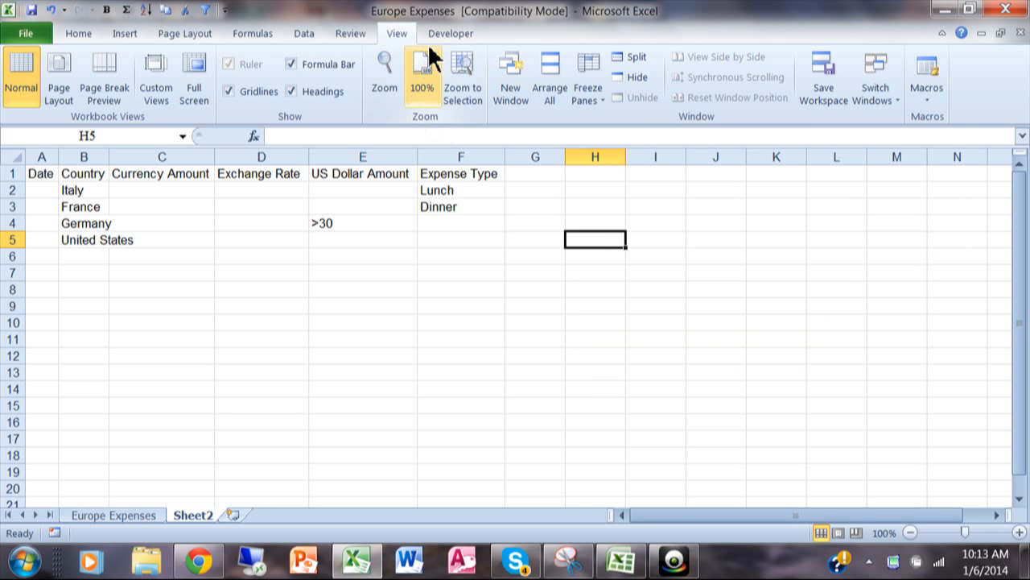
Draw a Form Control button near J4 and assign the runfilter macro to it.
{"action": "left_click", "coordinate": [451, 32]}
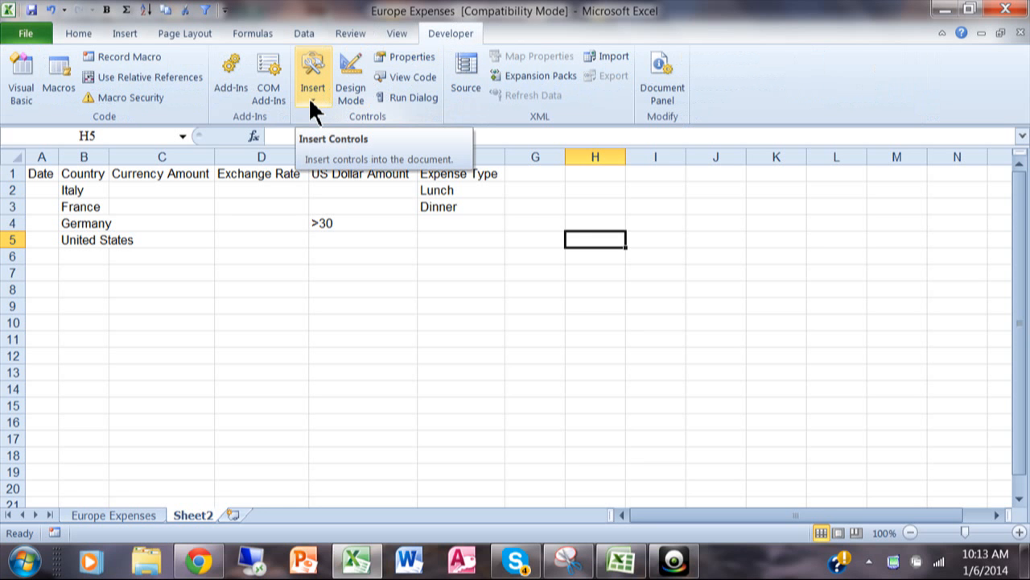
{"action": "left_click", "coordinate": [312, 77]}
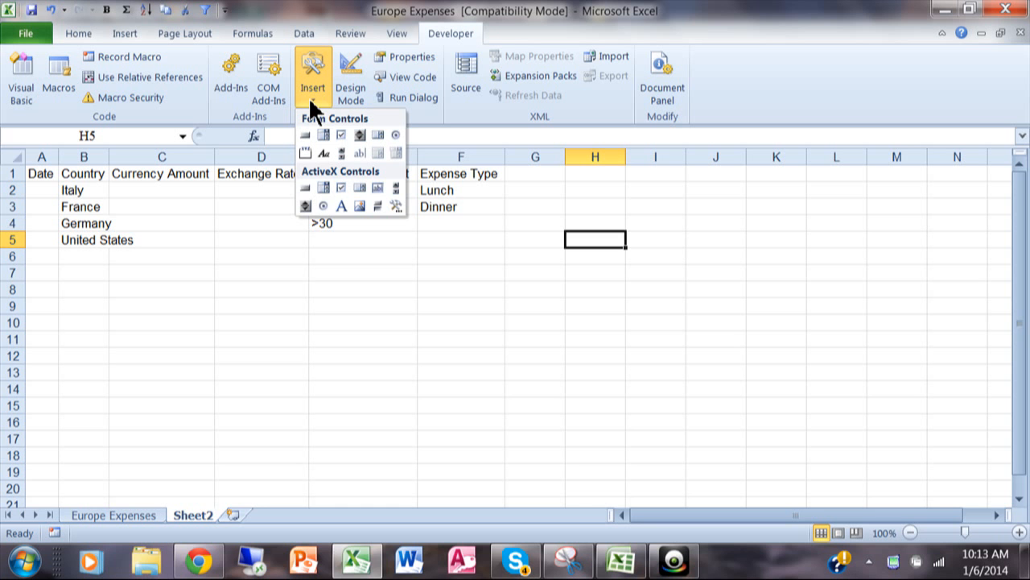
{"action": "mouse_move", "coordinate": [330, 177]}
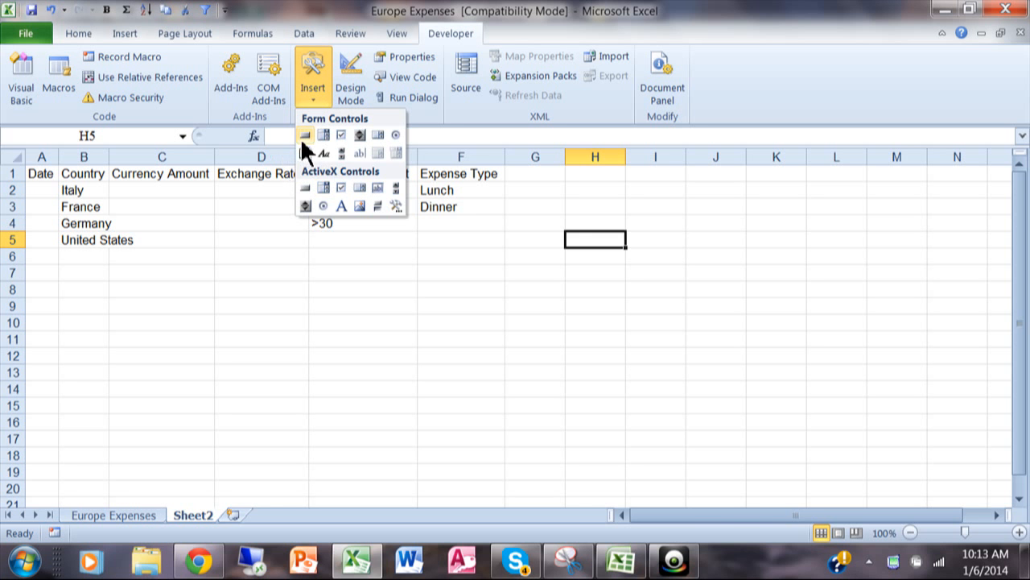
{"action": "mouse_move", "coordinate": [313, 149]}
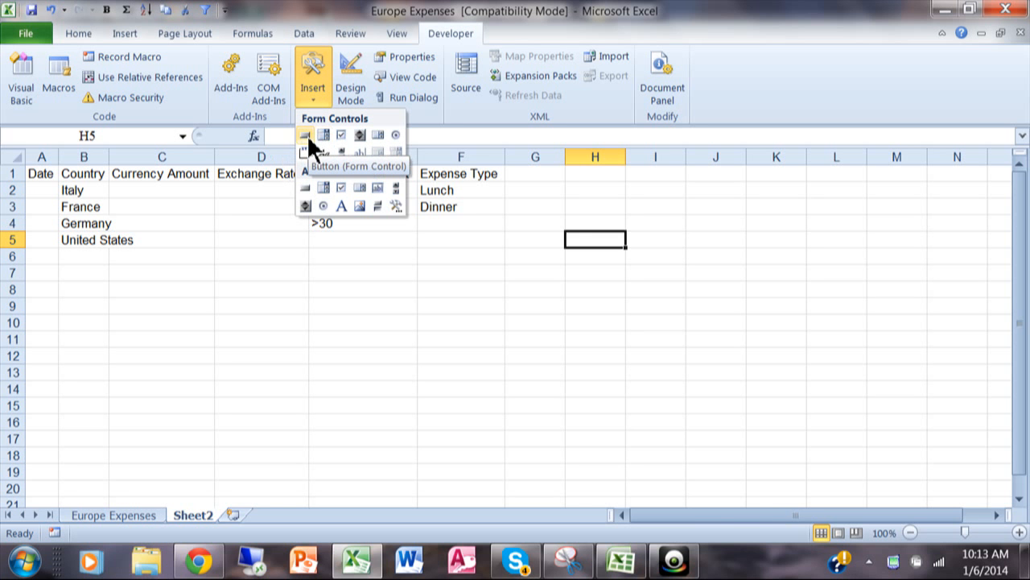
{"action": "left_click", "coordinate": [306, 135]}
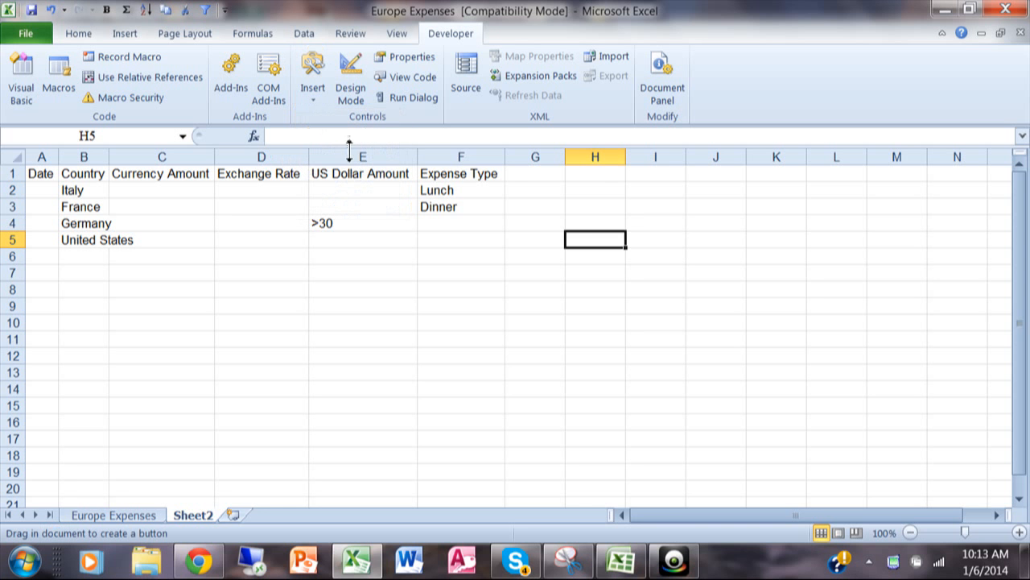
{"action": "mouse_move", "coordinate": [711, 222]}
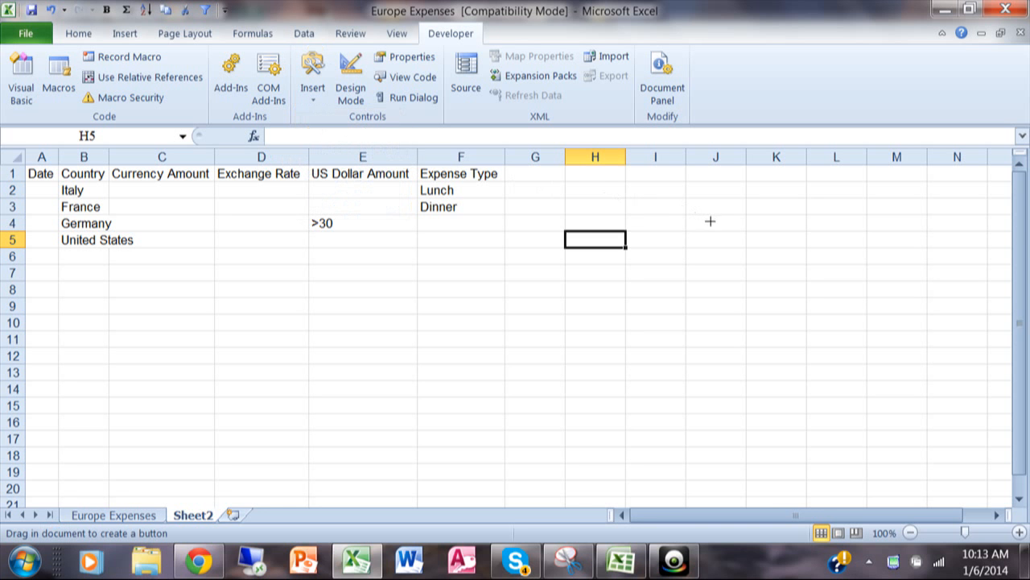
{"action": "mouse_move", "coordinate": [686, 218]}
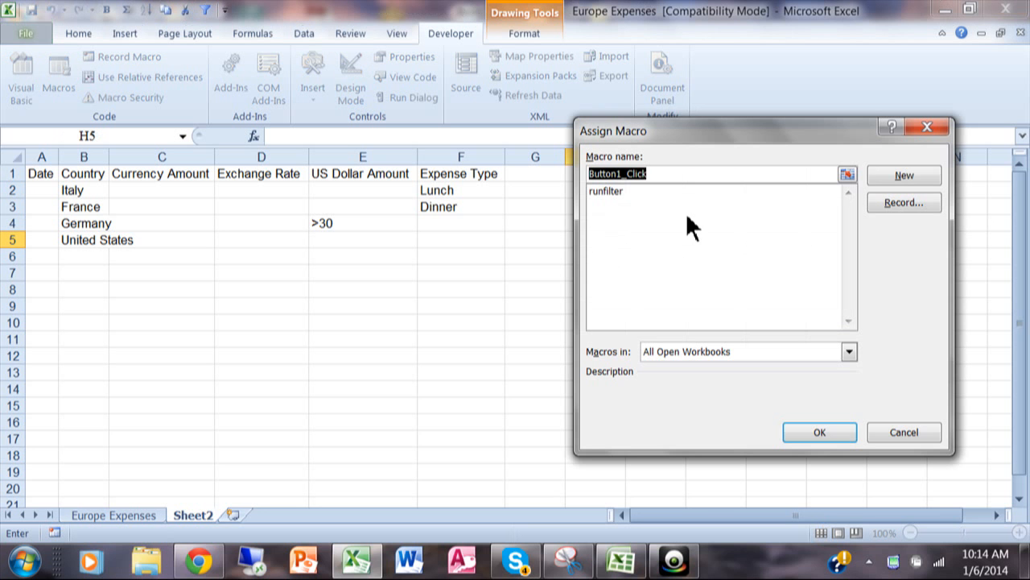
{"action": "mouse_move", "coordinate": [731, 135]}
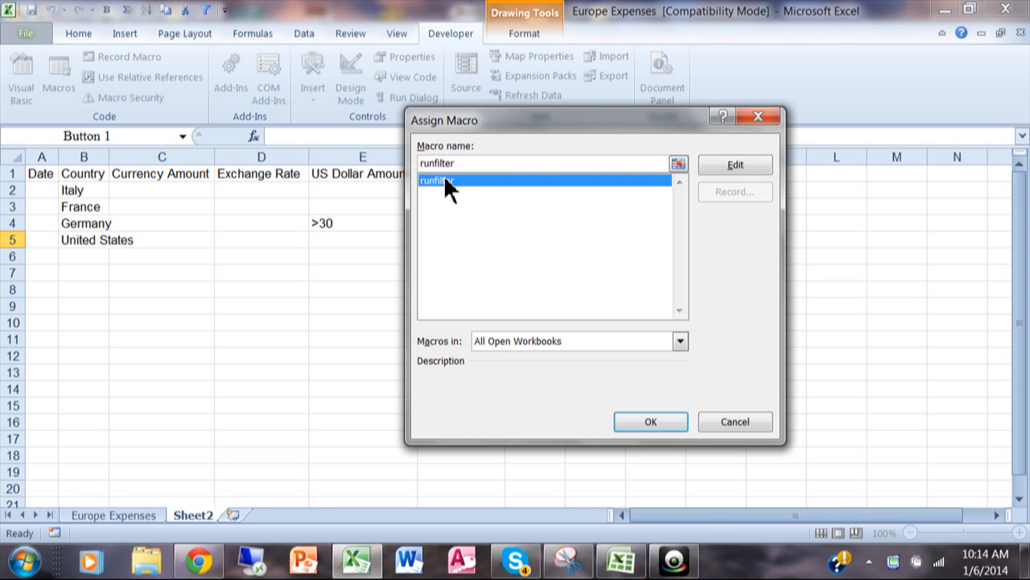
{"action": "mouse_move", "coordinate": [518, 243]}
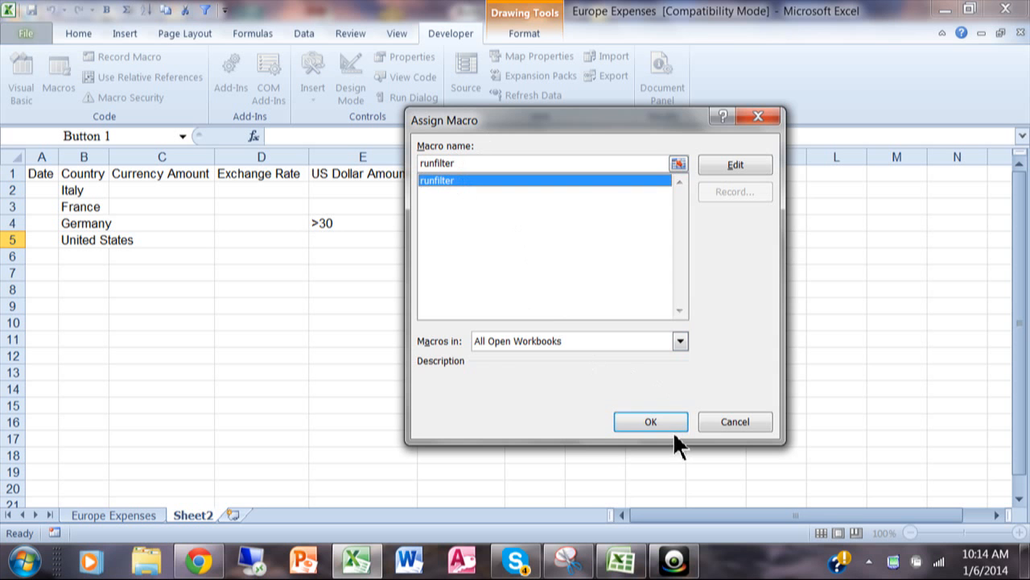
{"action": "left_click", "coordinate": [651, 422]}
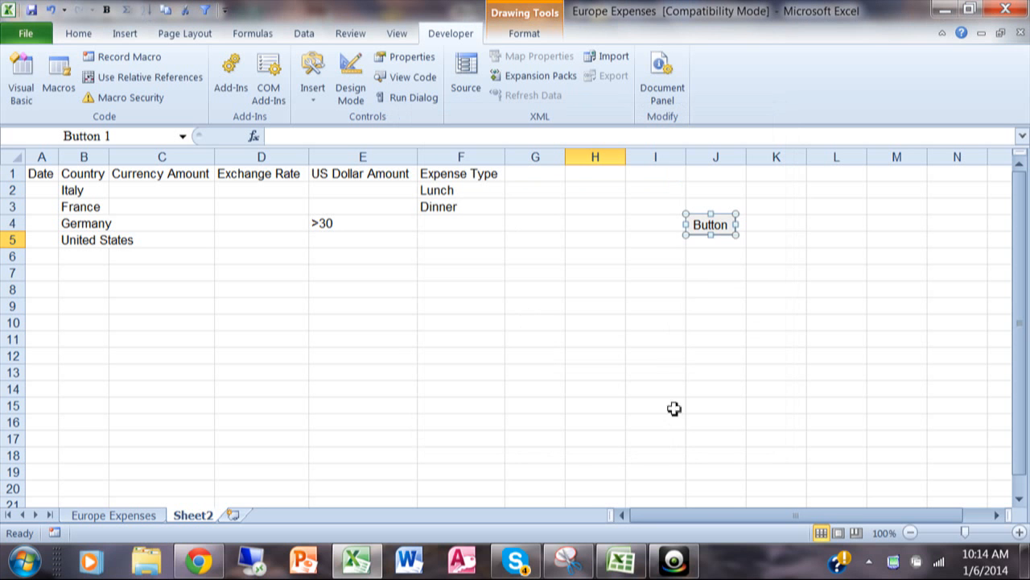
{"action": "mouse_move", "coordinate": [657, 287]}
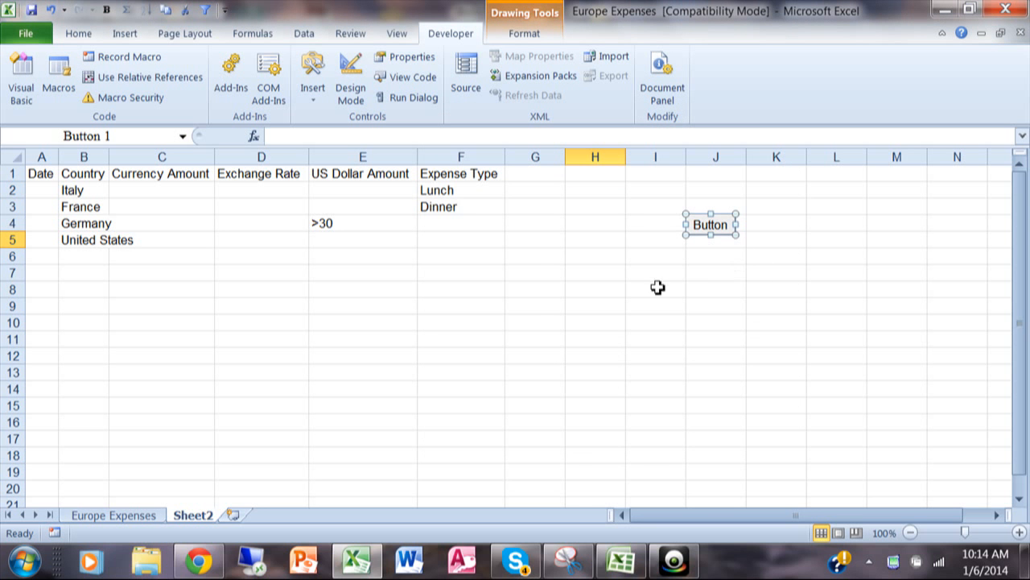
Replace the Button 1 caption with 'Run Filter' via Edit Text.
{"action": "left_click", "coordinate": [655, 290]}
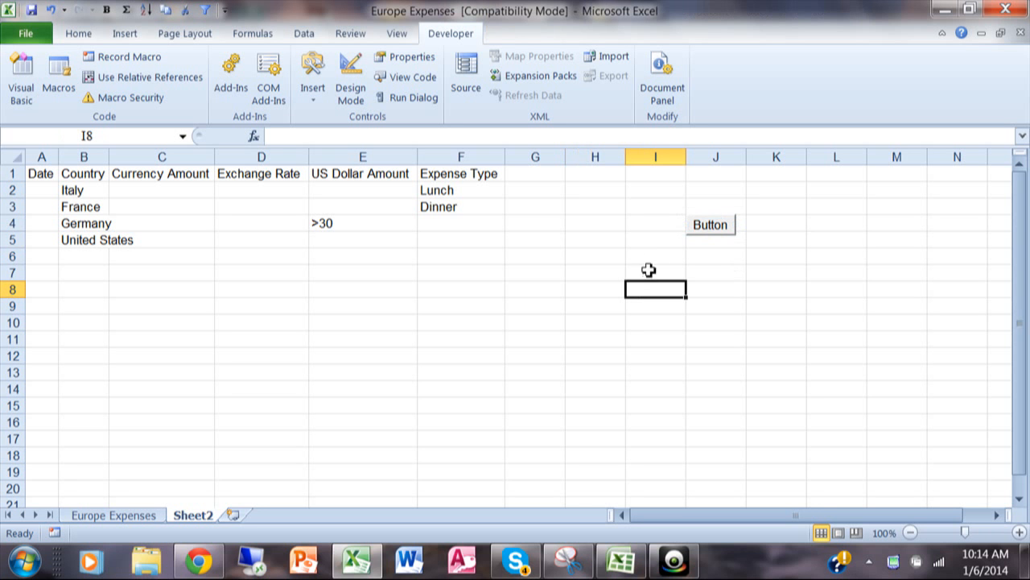
{"action": "mouse_move", "coordinate": [705, 238]}
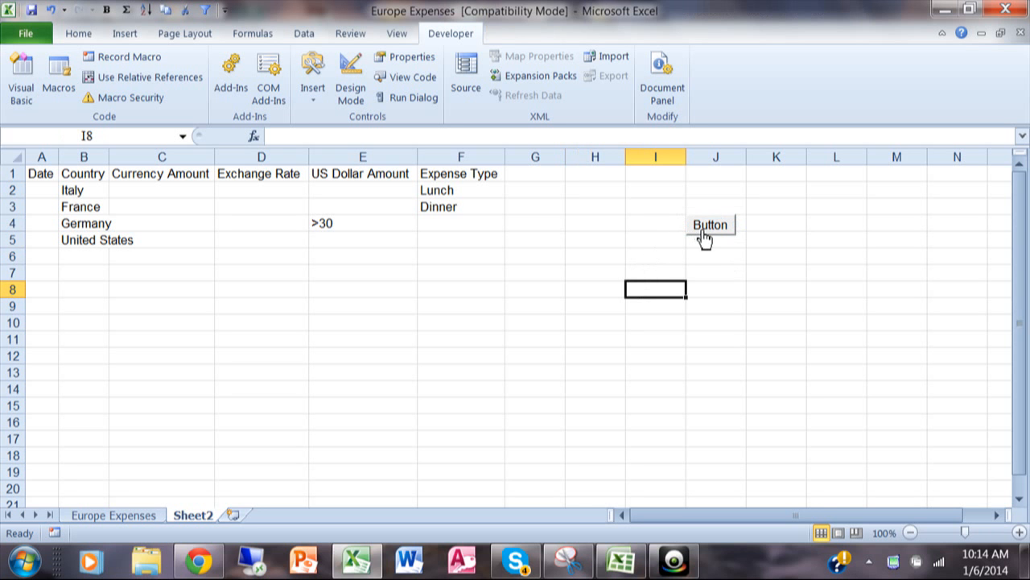
{"action": "left_click", "coordinate": [710, 224]}
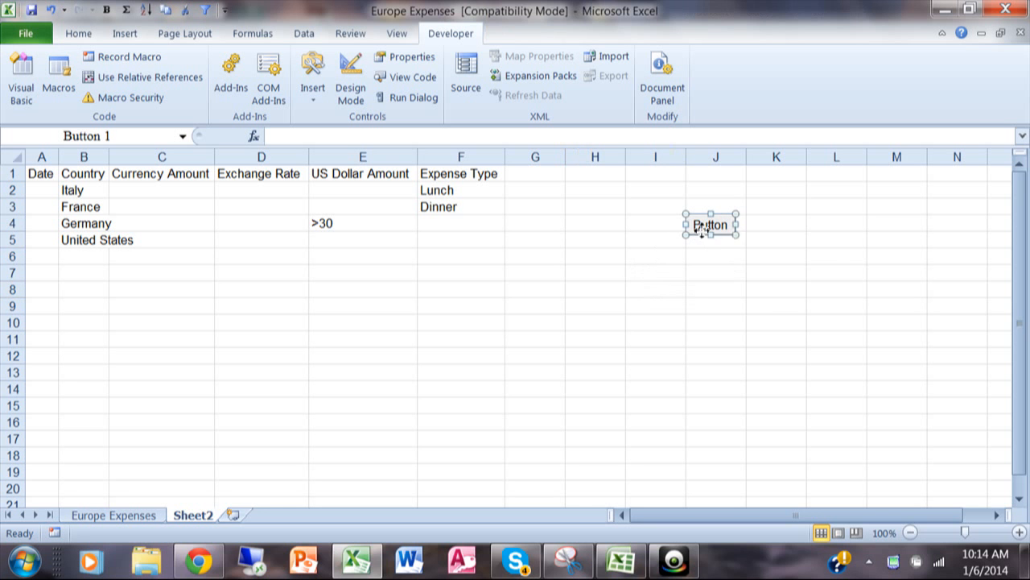
{"action": "right_click", "coordinate": [712, 225]}
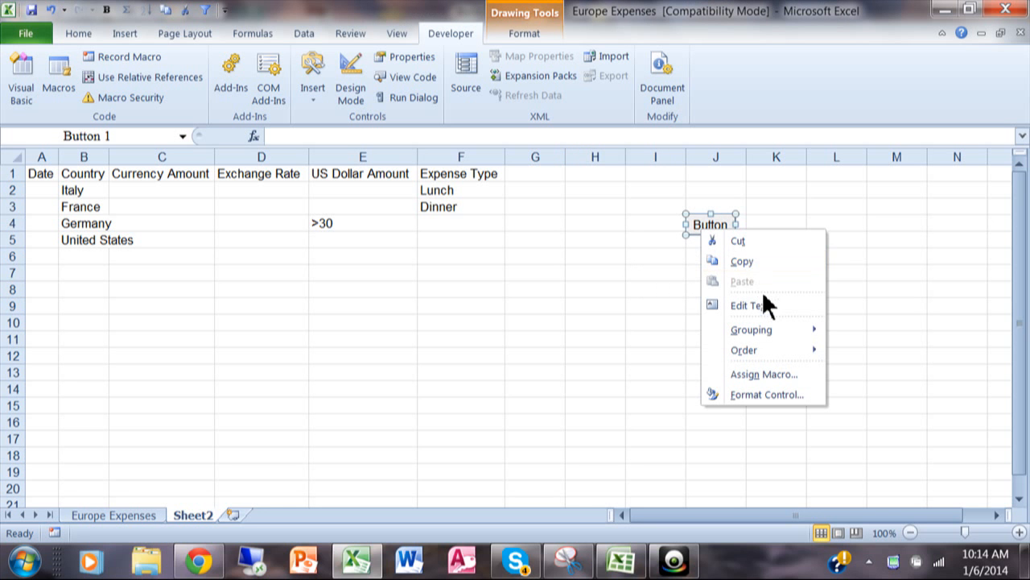
{"action": "left_click", "coordinate": [748, 306]}
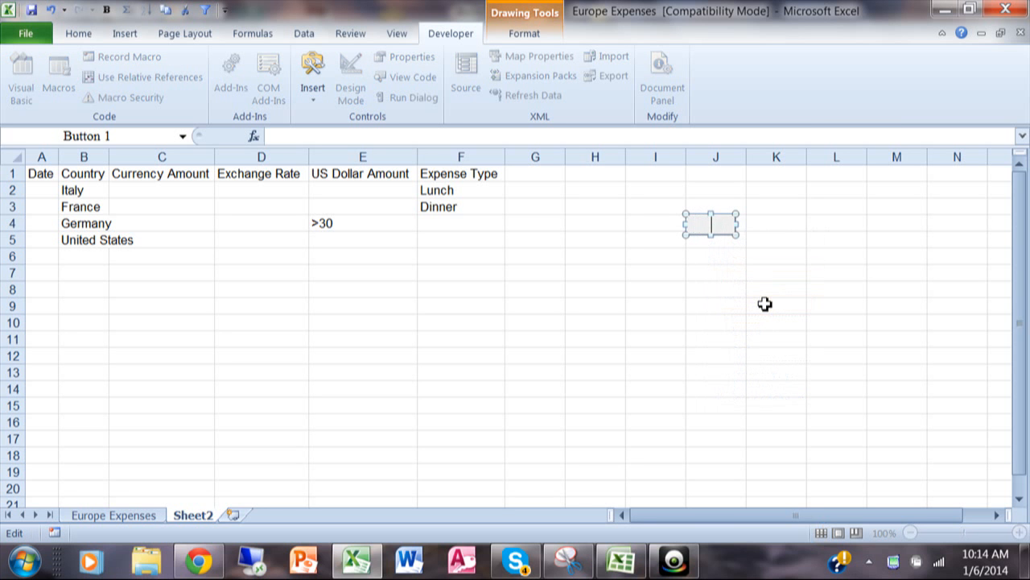
{"action": "type", "text": "Run"}
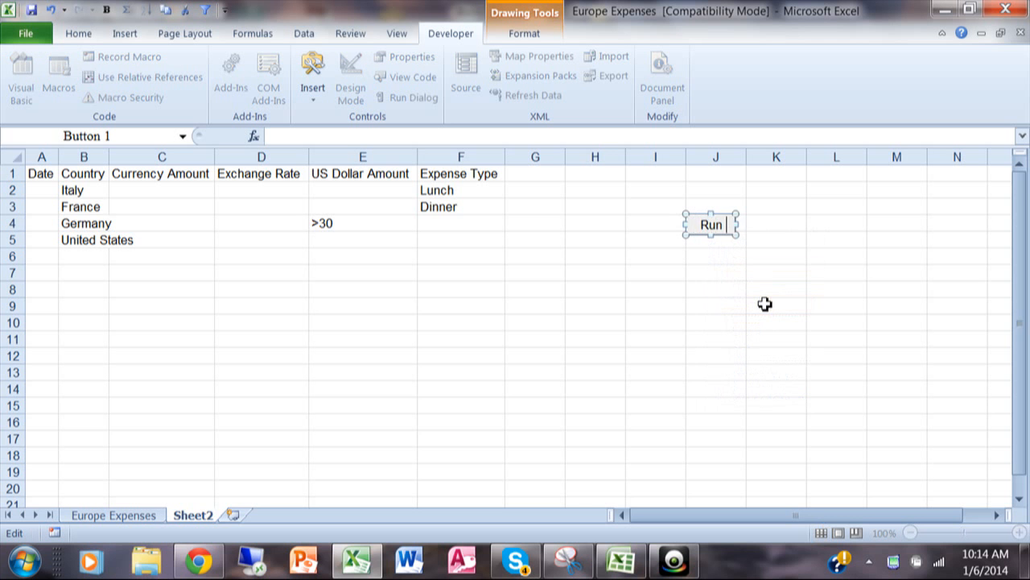
{"action": "type", "text": "Filter"}
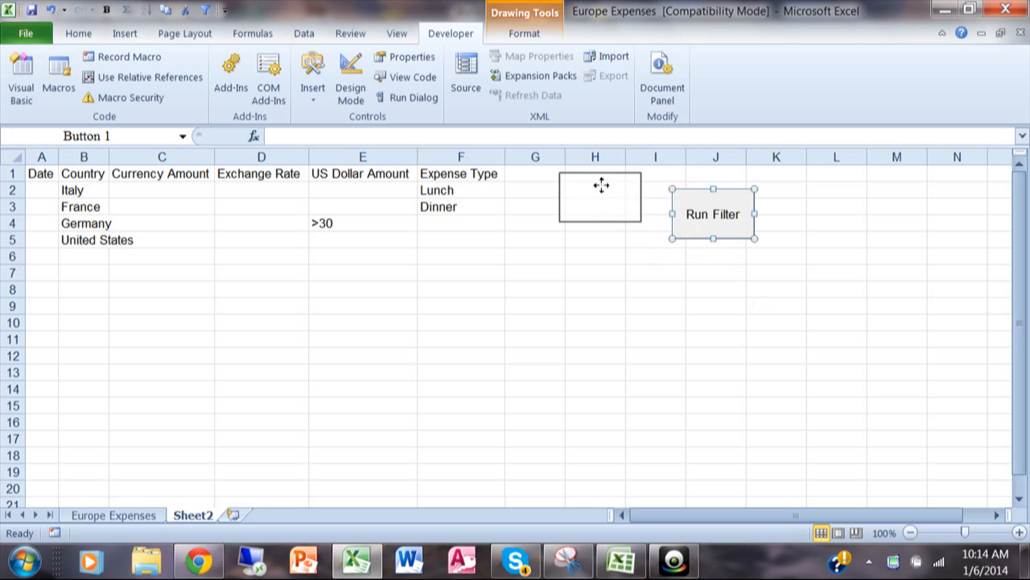
Move the Run Filter button beside the criteria near column H and finish caption editing.
{"action": "left_click_drag", "start_coordinate": [711, 212], "coordinate": [598, 201]}
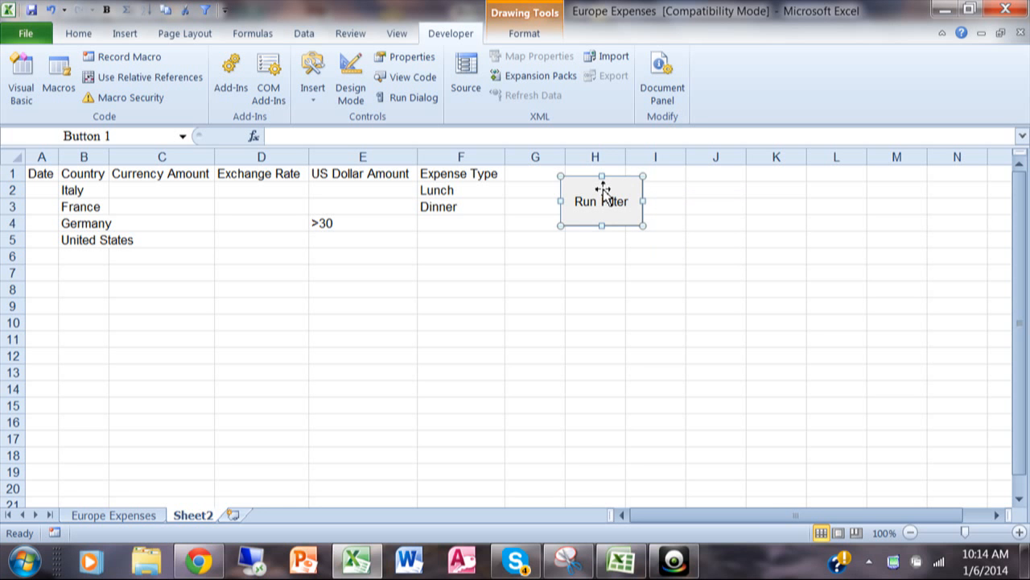
{"action": "right_click", "coordinate": [592, 196]}
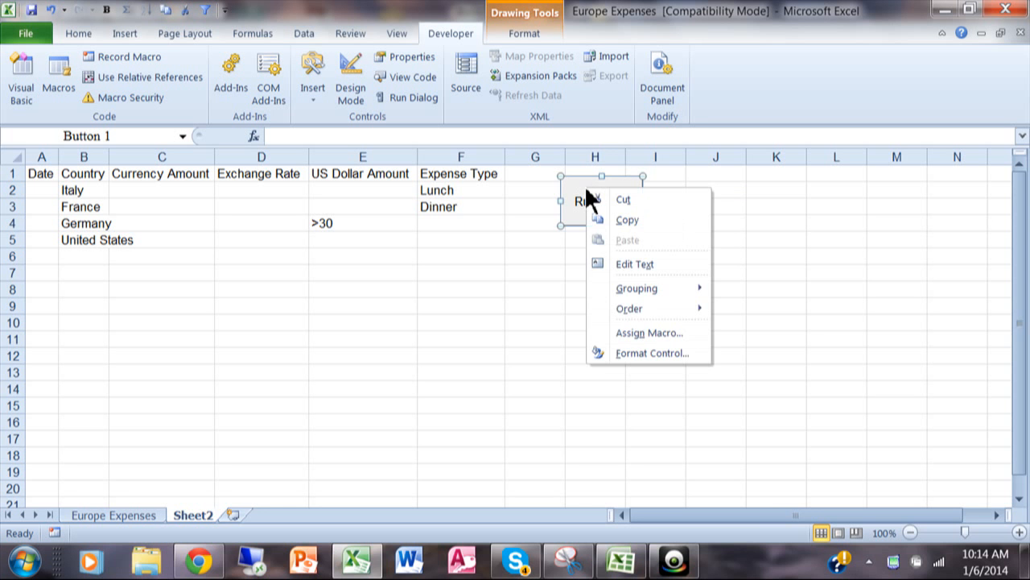
{"action": "mouse_move", "coordinate": [634, 264]}
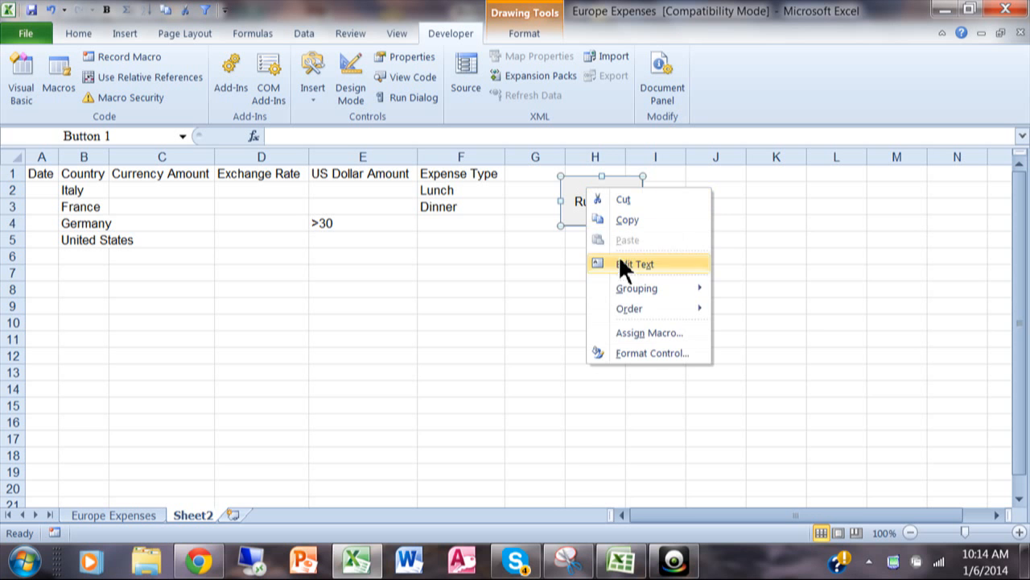
{"action": "left_click", "coordinate": [634, 264]}
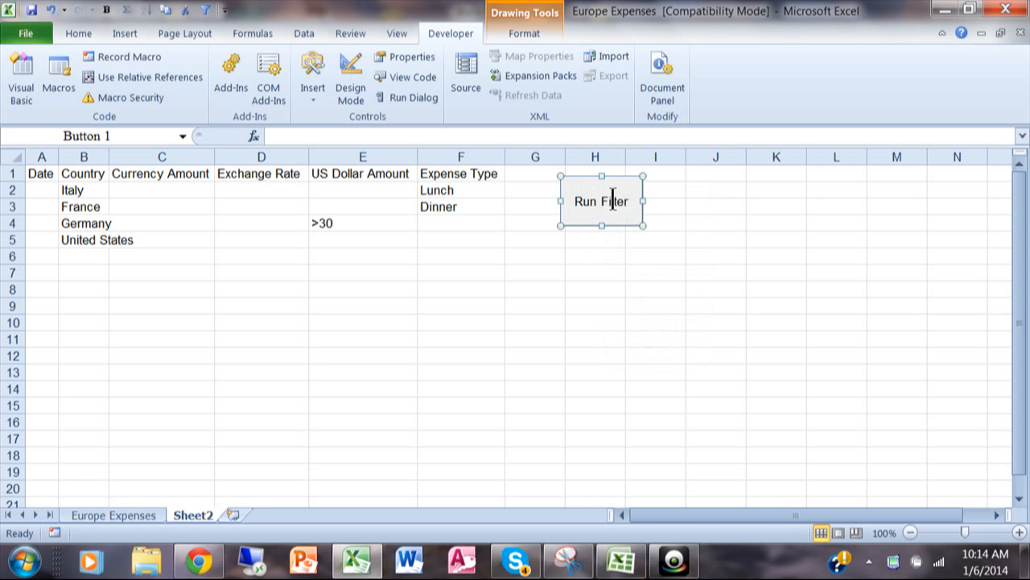
{"action": "left_click", "coordinate": [362, 272]}
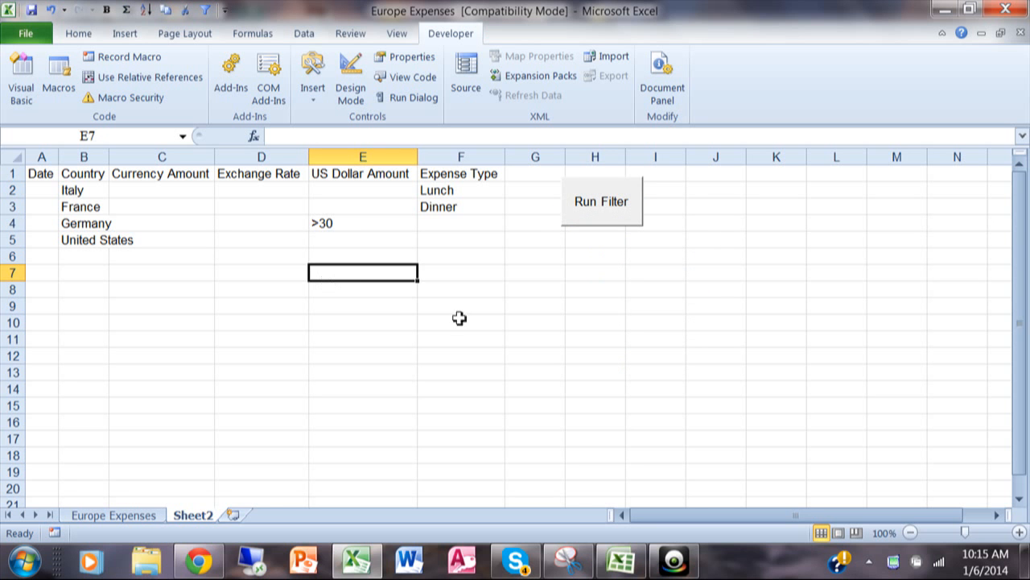
{"action": "mouse_move", "coordinate": [345, 287]}
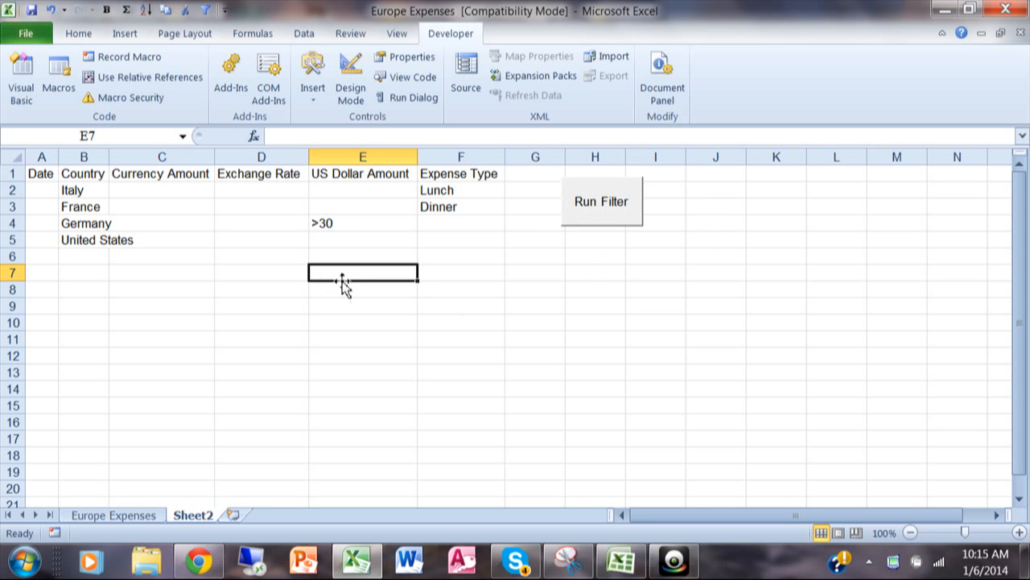
{"action": "mouse_move", "coordinate": [98, 213]}
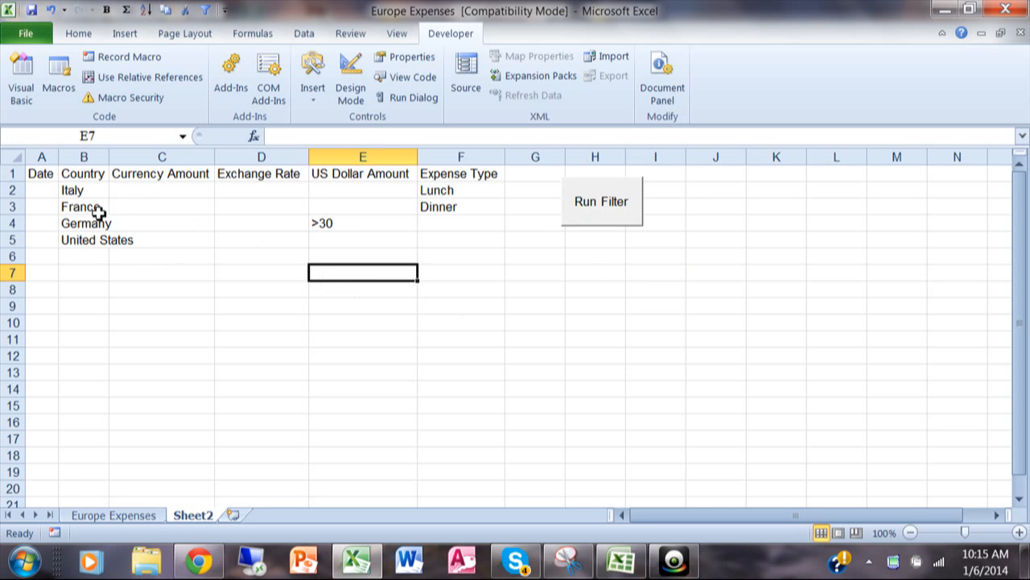
Replace the Italy criterion in B2 with Austria.
{"action": "left_click", "coordinate": [84, 190]}
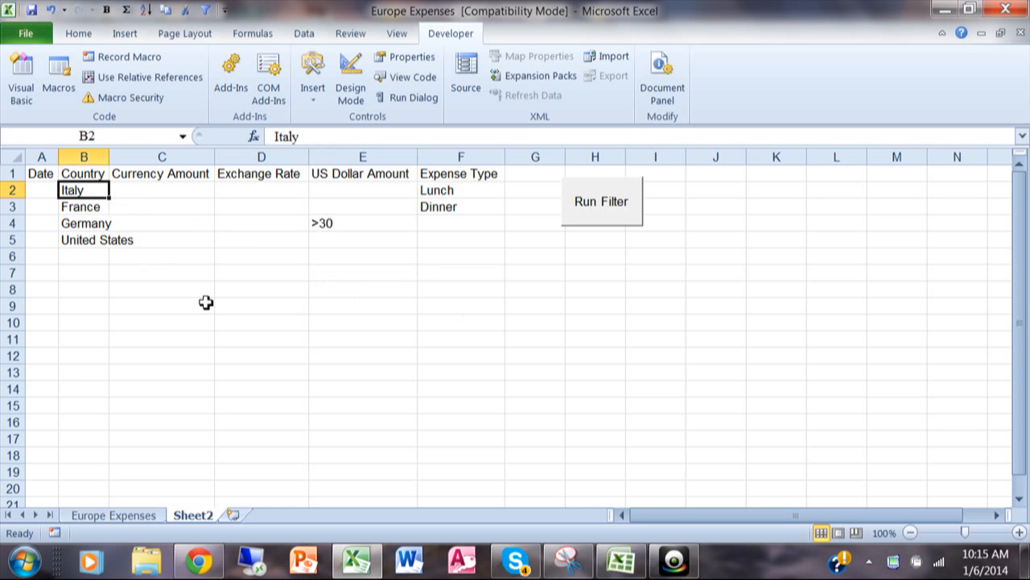
{"action": "type", "text": "Austr"}
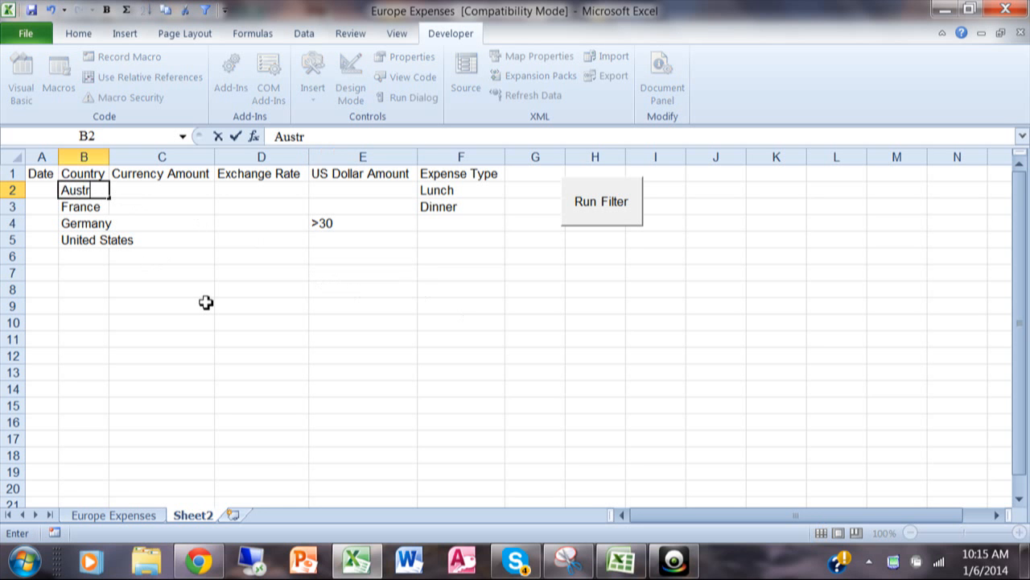
{"action": "key", "text": "Return"}
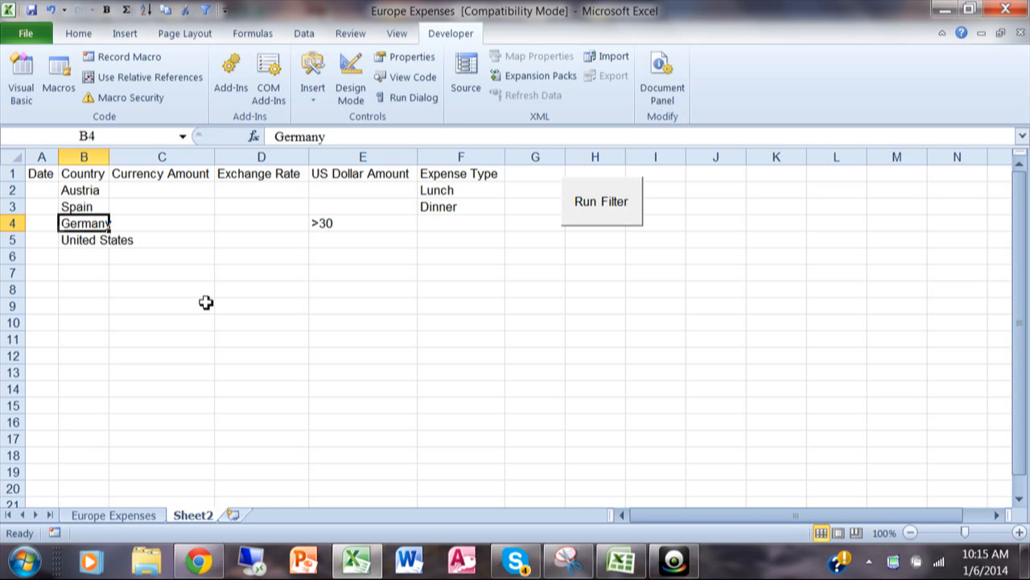
{"action": "mouse_move", "coordinate": [296, 283]}
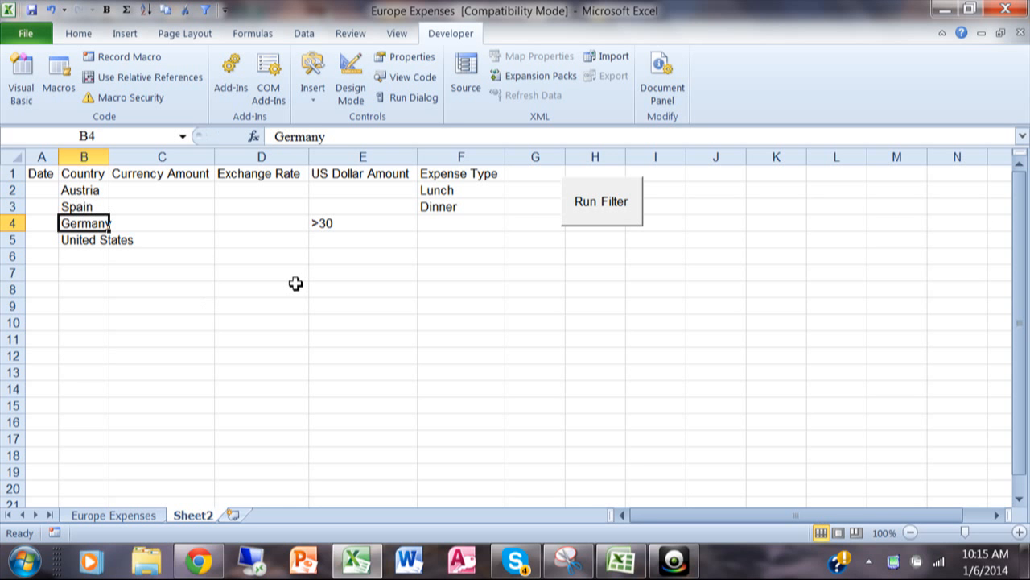
{"action": "mouse_move", "coordinate": [377, 232]}
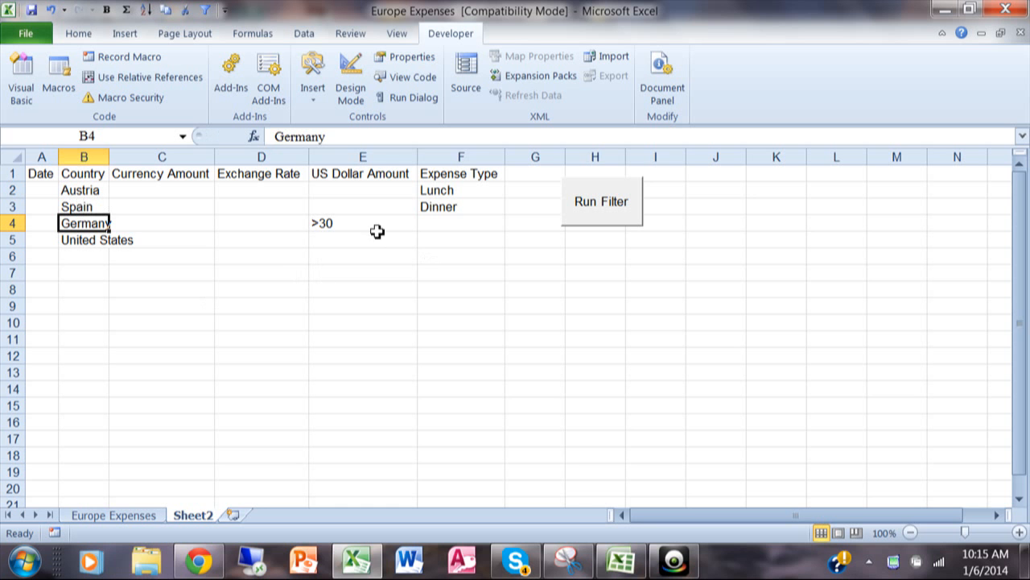
{"action": "mouse_move", "coordinate": [245, 209]}
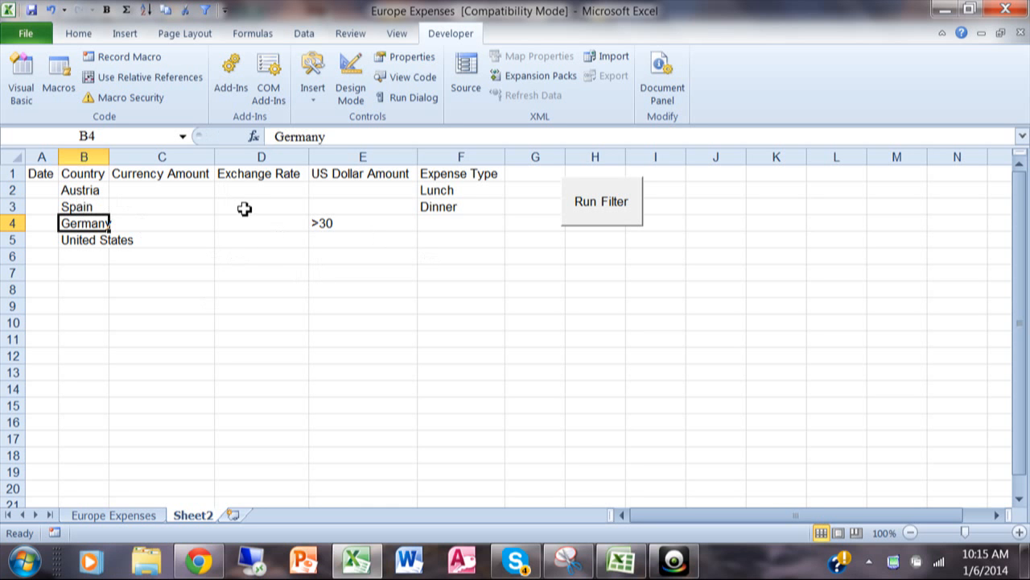
{"action": "mouse_move", "coordinate": [538, 199]}
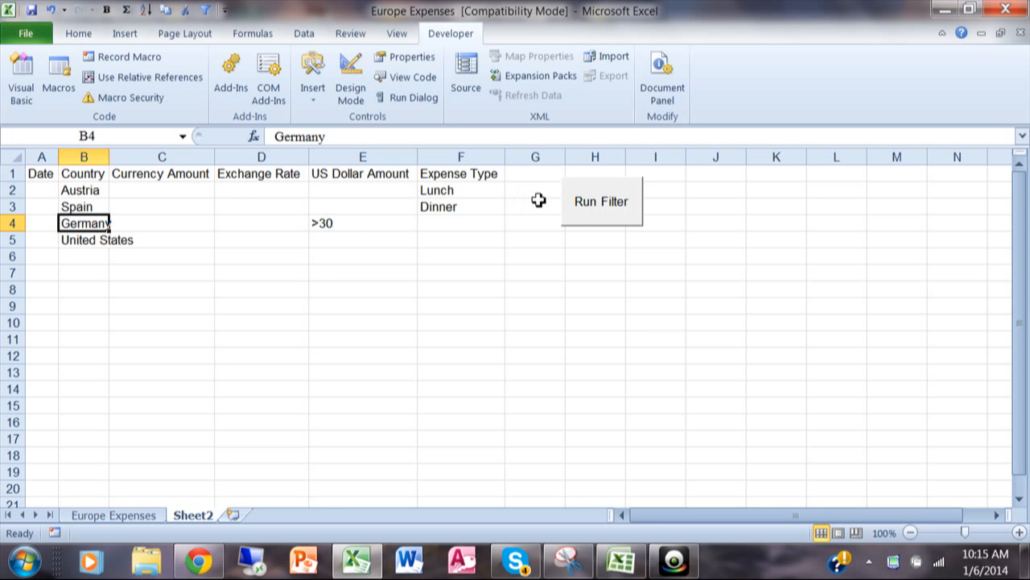
{"action": "mouse_move", "coordinate": [599, 212]}
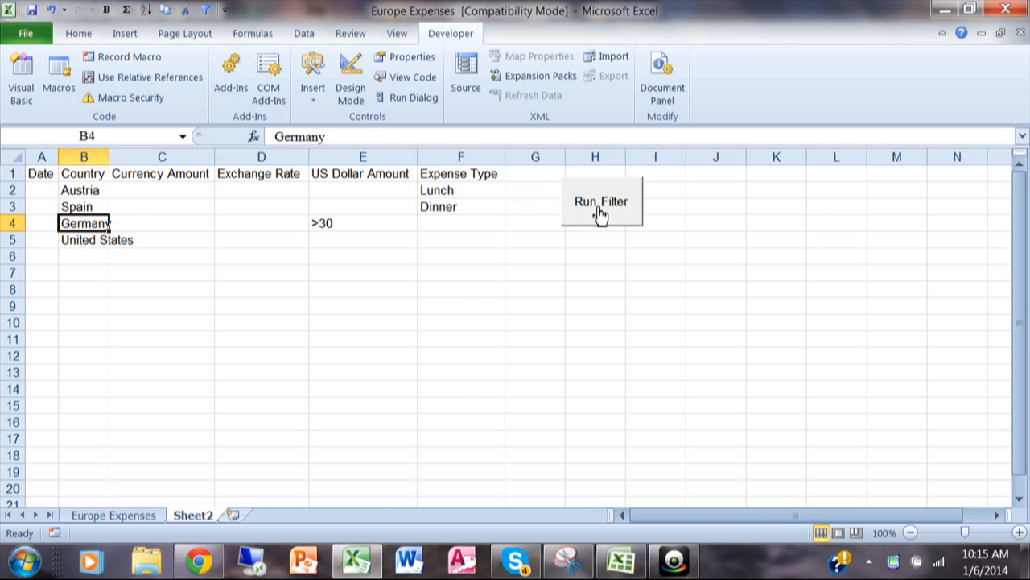
Run the filter macro, leaving 15 of 209 Europe Expenses records, then return to Sheet2.
{"action": "left_click", "coordinate": [601, 200]}
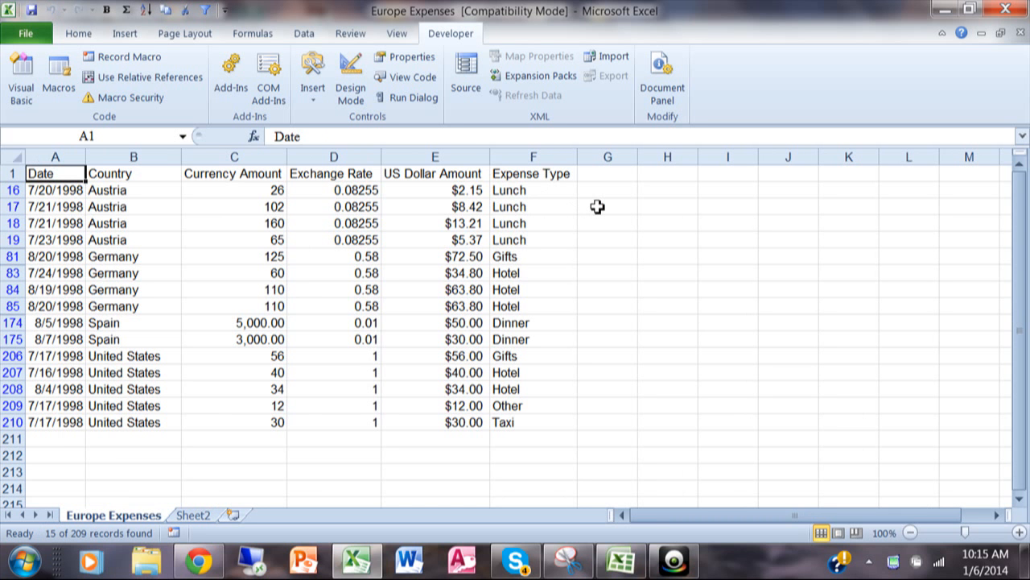
{"action": "mouse_move", "coordinate": [256, 467]}
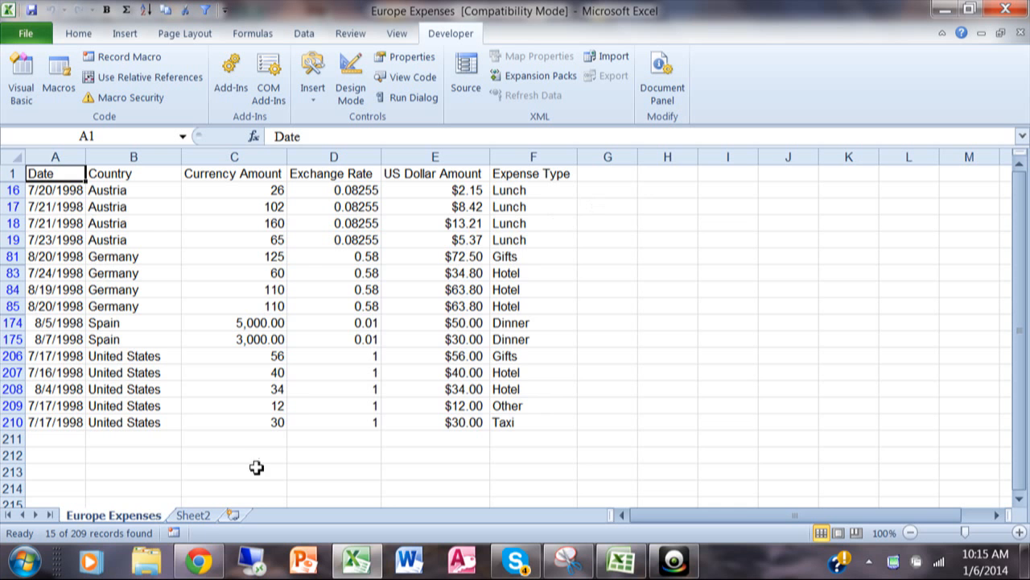
{"action": "left_click", "coordinate": [192, 515]}
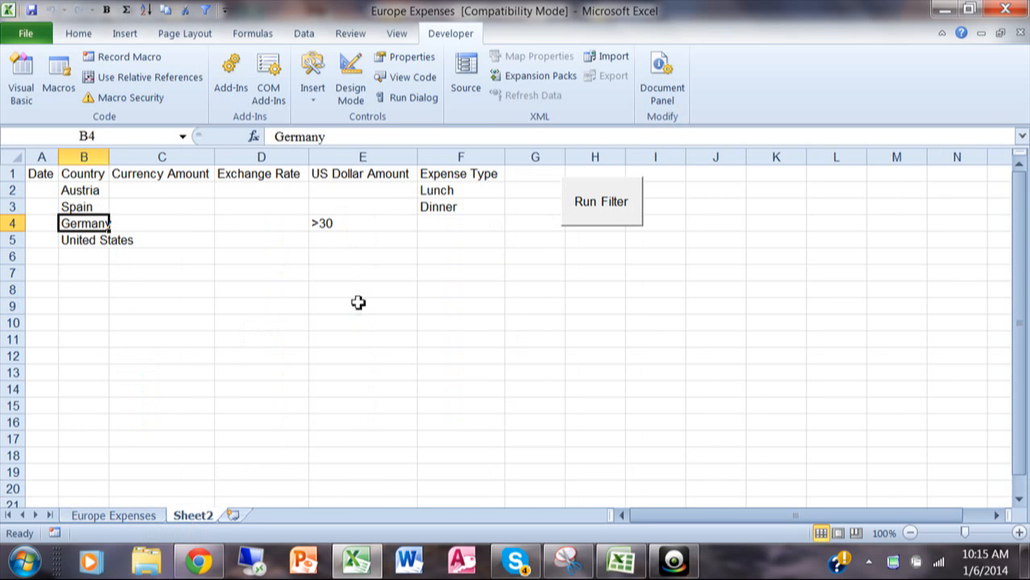
{"action": "mouse_move", "coordinate": [692, 235]}
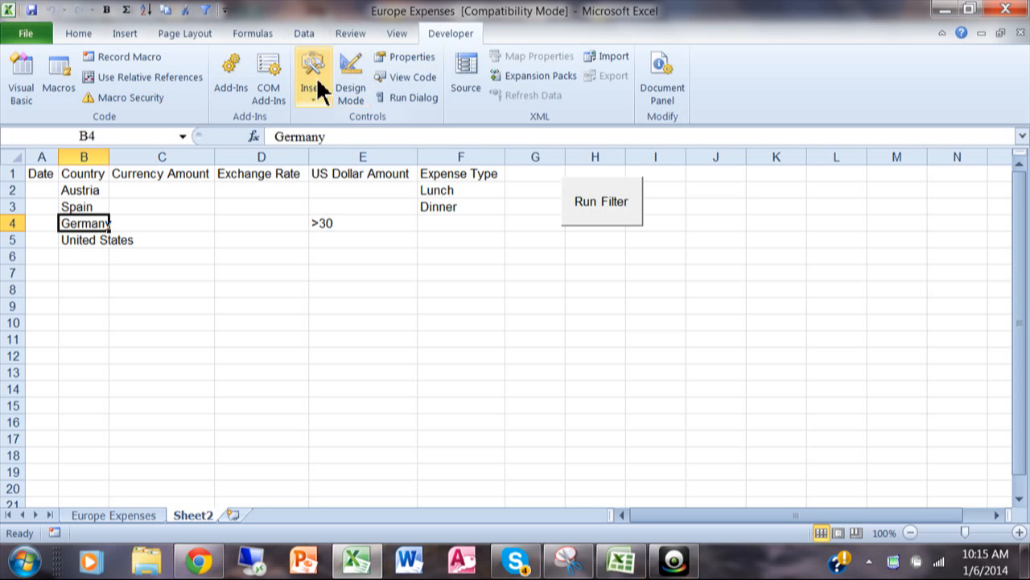
{"action": "left_click", "coordinate": [312, 77]}
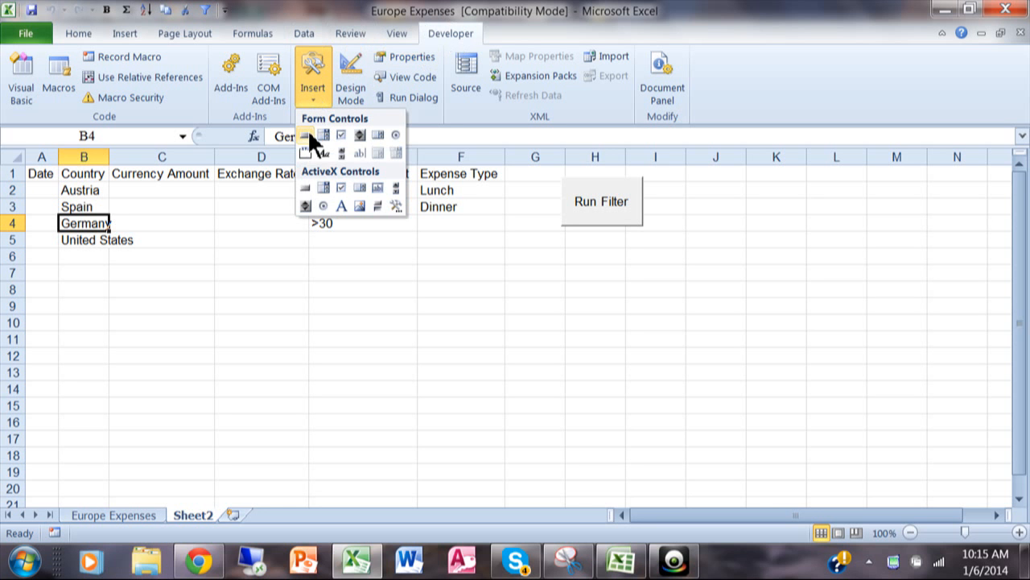
{"action": "mouse_move", "coordinate": [306, 135]}
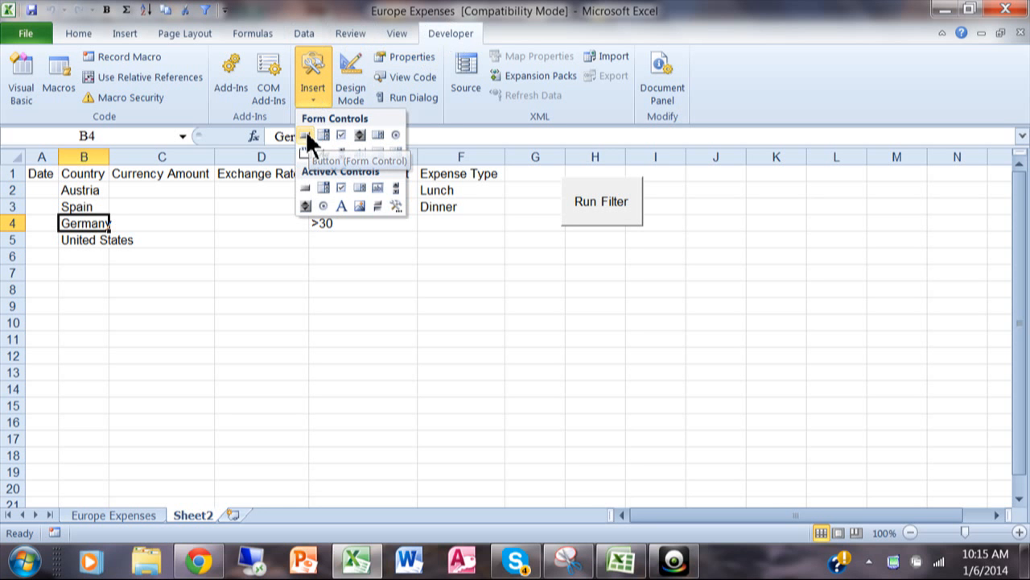
{"action": "mouse_move", "coordinate": [576, 202]}
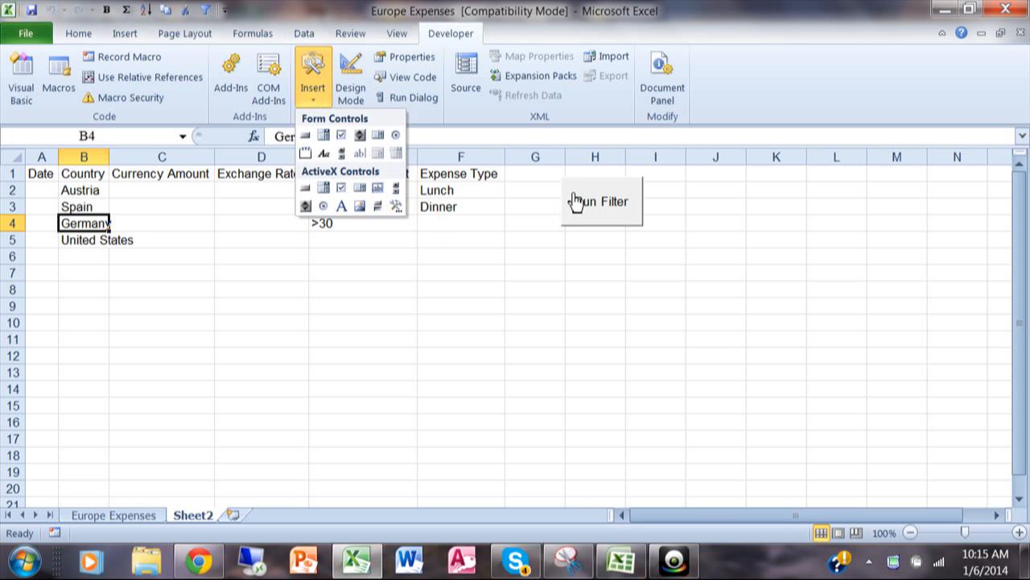
{"action": "mouse_move", "coordinate": [590, 287]}
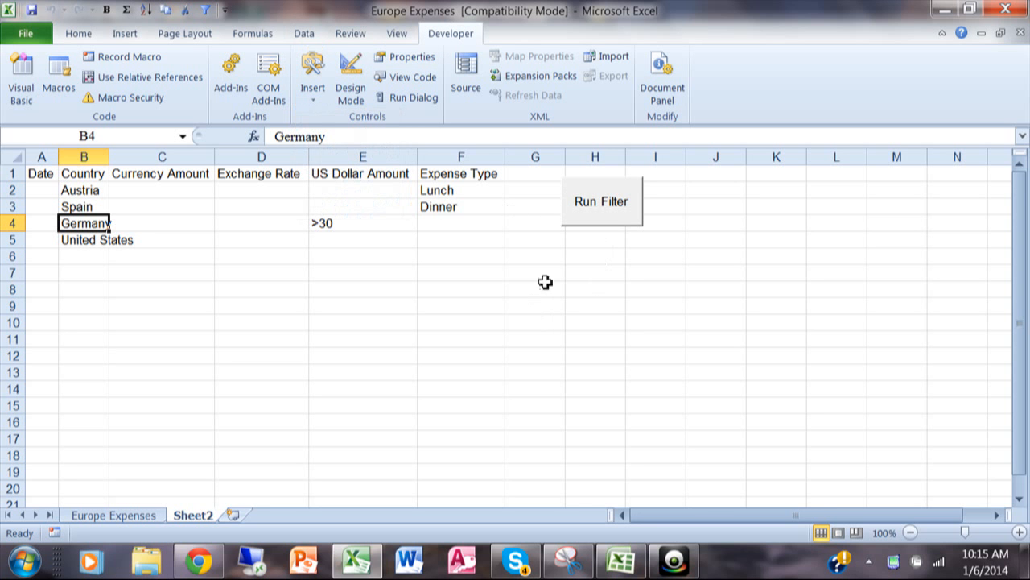
{"action": "left_click", "coordinate": [602, 199]}
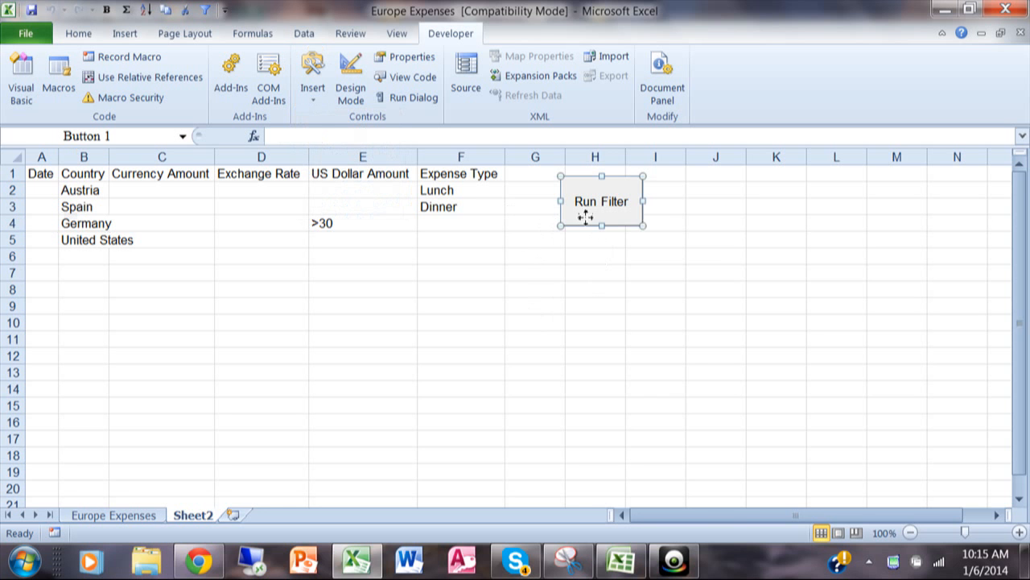
{"action": "right_click", "coordinate": [602, 201]}
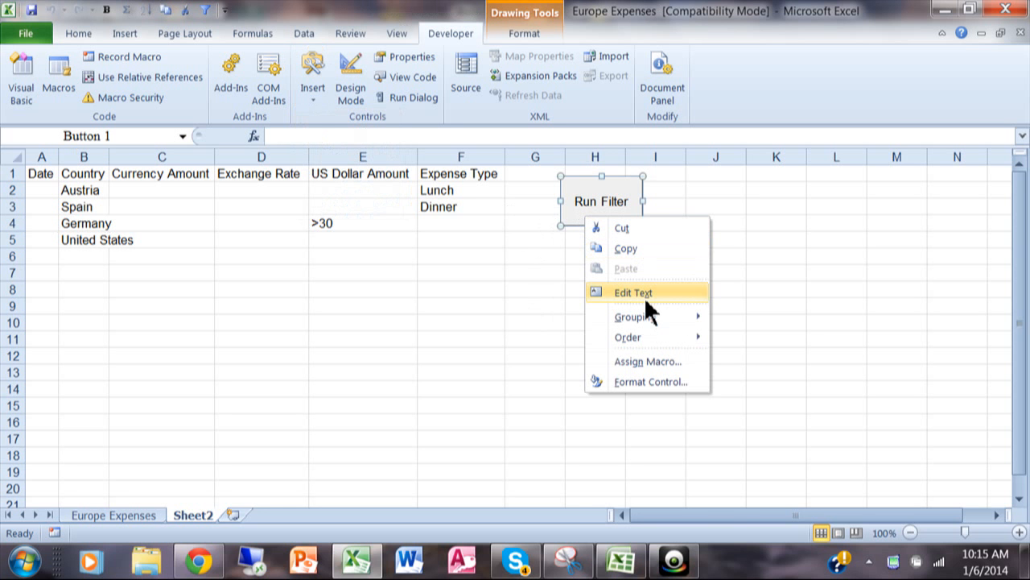
{"action": "mouse_move", "coordinate": [619, 206]}
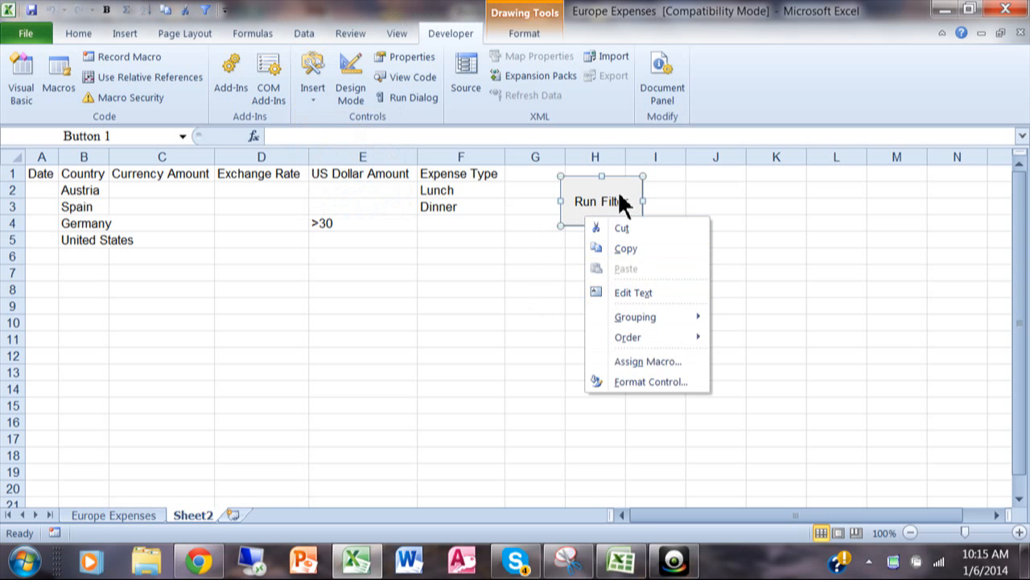
{"action": "left_click", "coordinate": [715, 208]}
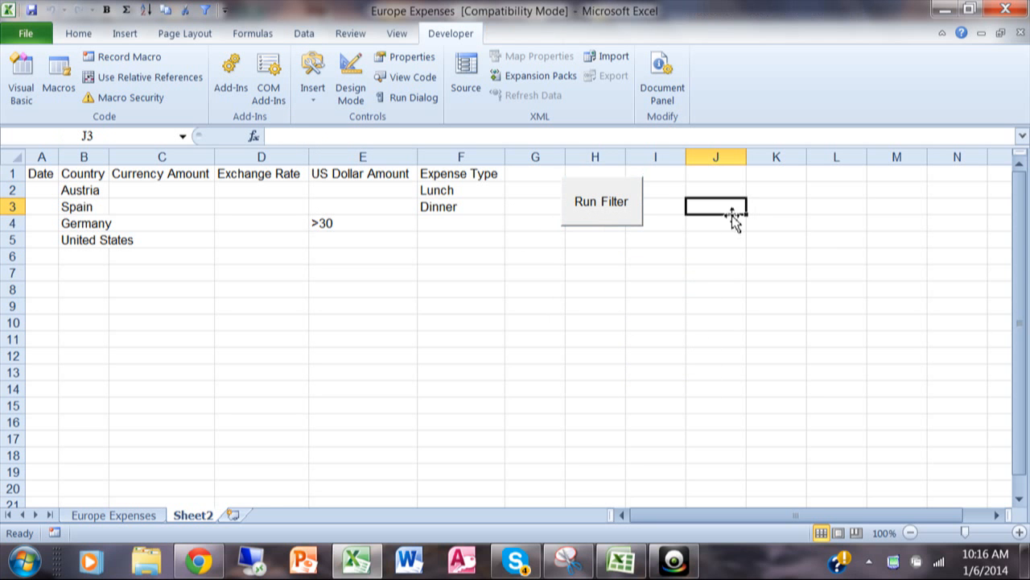
{"action": "mouse_move", "coordinate": [853, 280]}
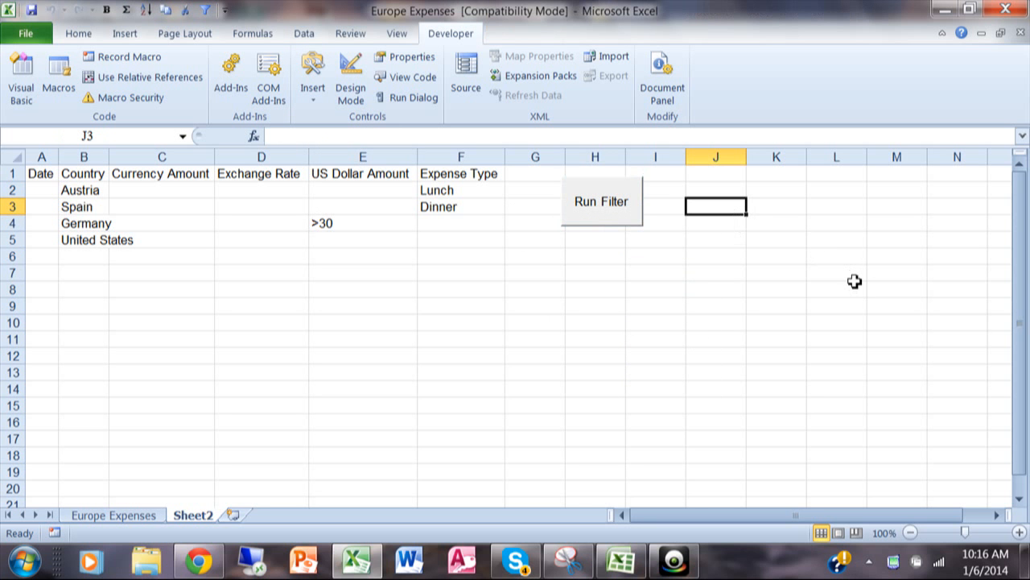
{"action": "mouse_move", "coordinate": [732, 473]}
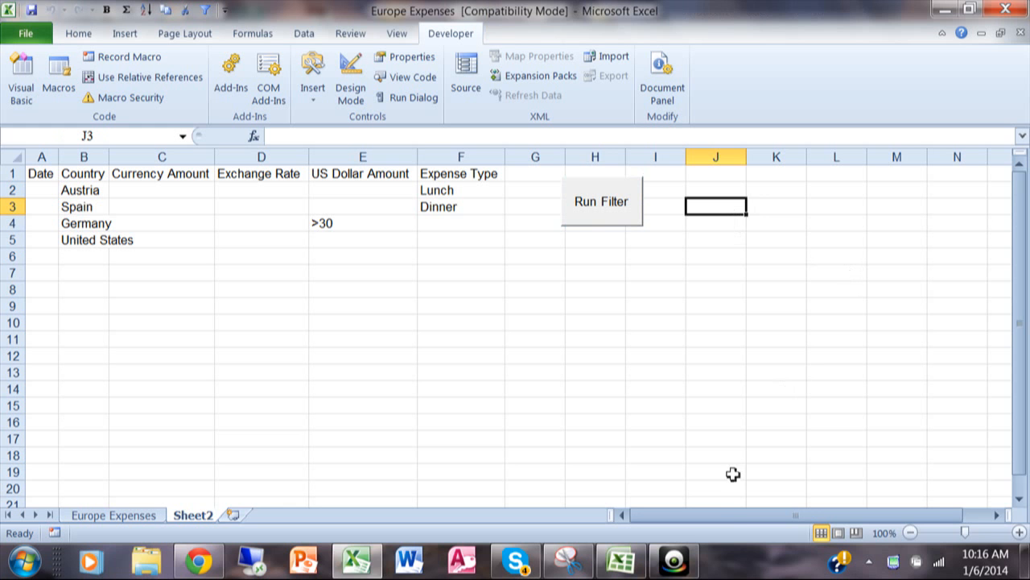